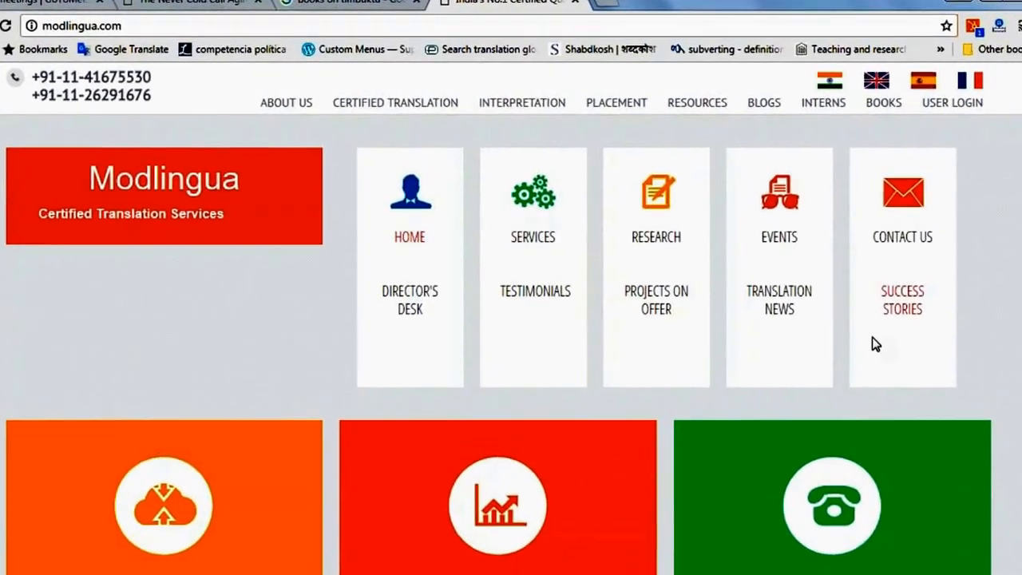
# Fill in the test account's name, username, passwords and emails, then register
pyautogui.scroll(-3)
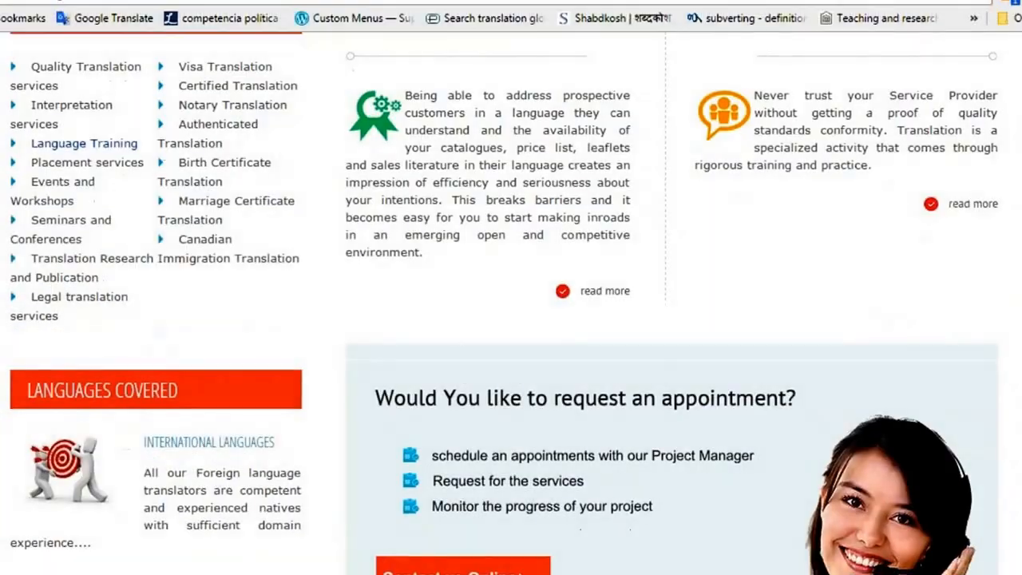
pyautogui.scroll(-3)
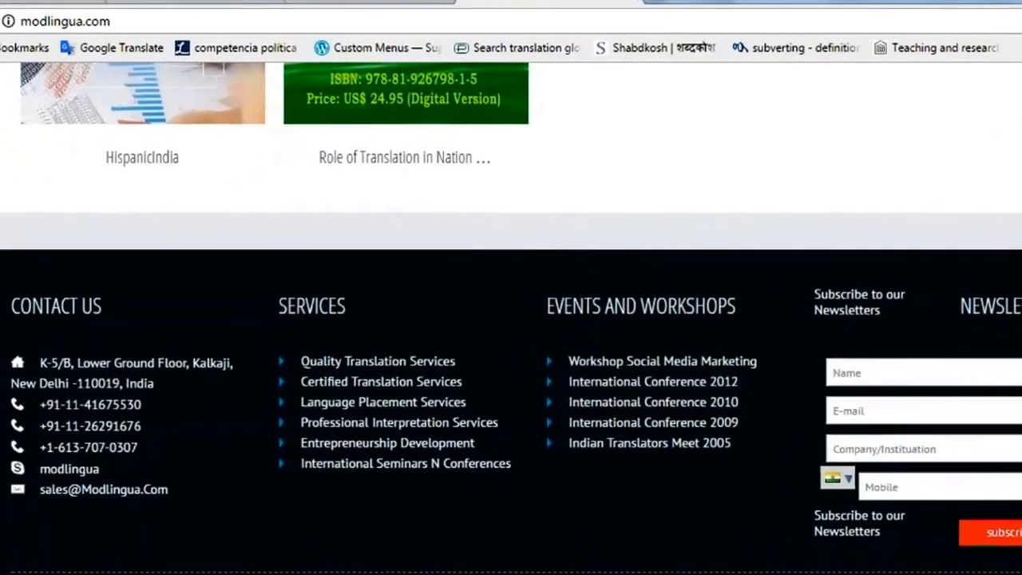
pyautogui.scroll(-3)
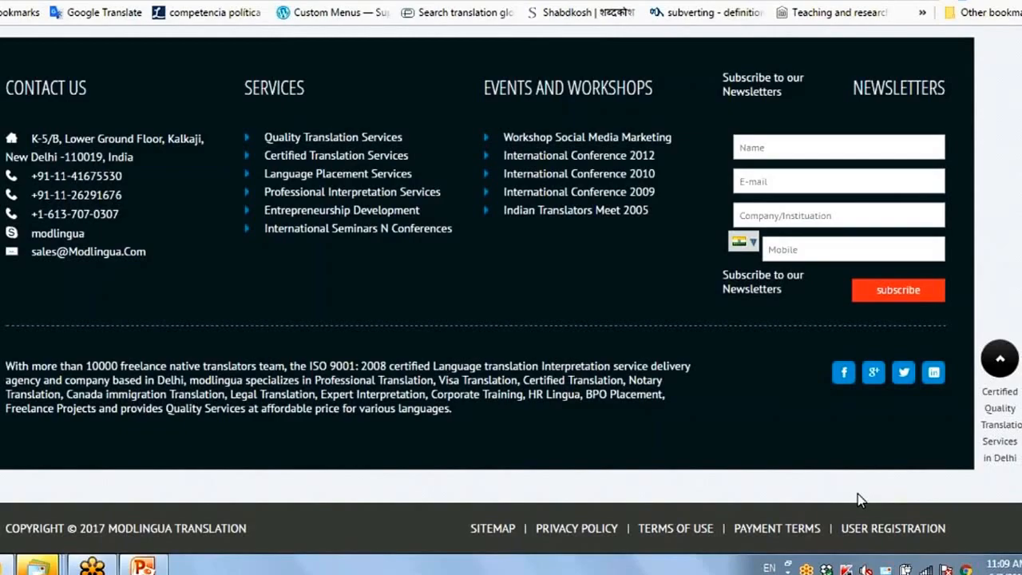
pyautogui.moveTo(897, 529)
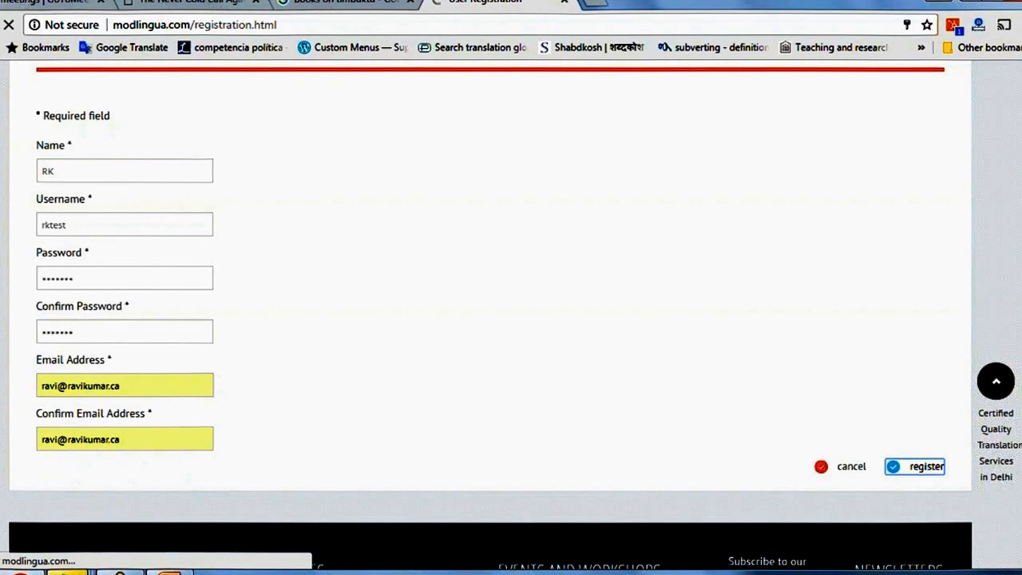
pyautogui.click(924, 466)
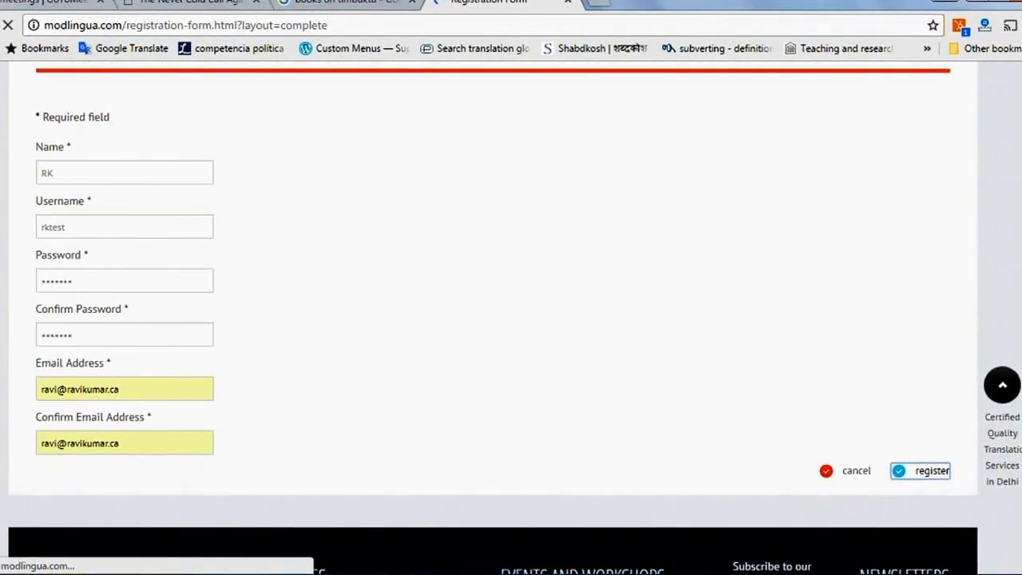
# Read the confirmation that a verification link was emailed pending admin activation
pyautogui.click(930, 470)
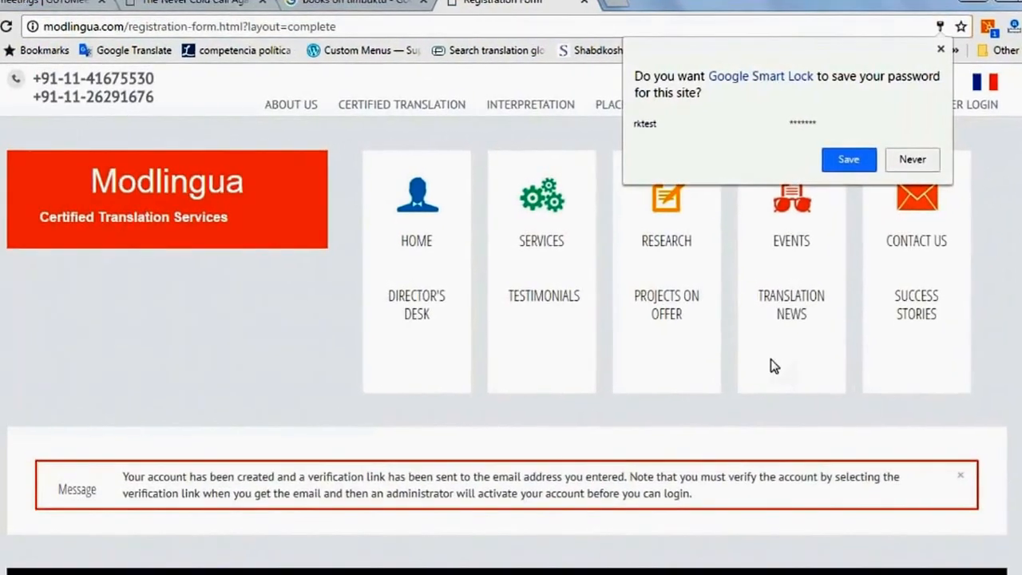
pyautogui.scroll(-3)
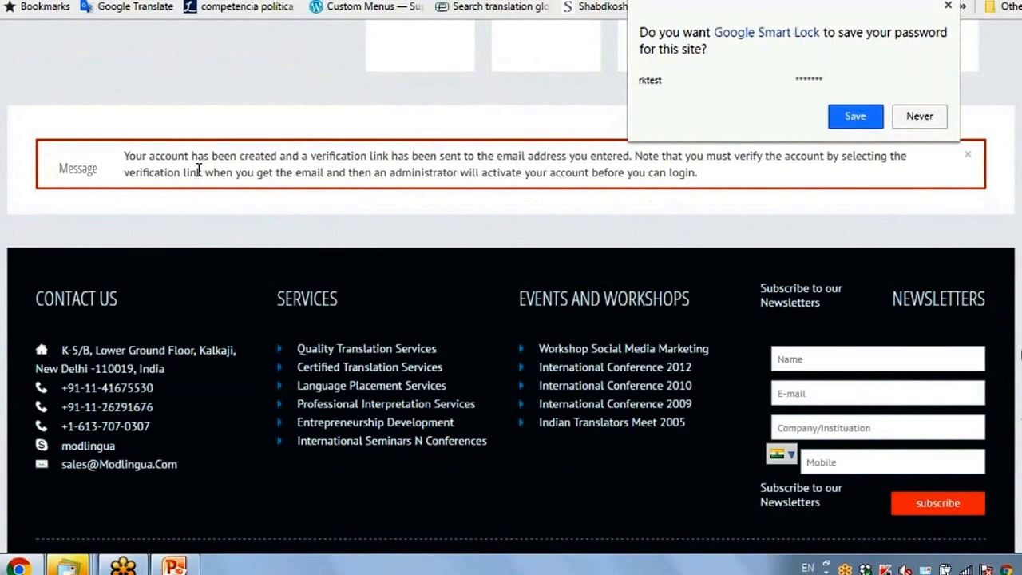
pyautogui.moveTo(627, 168)
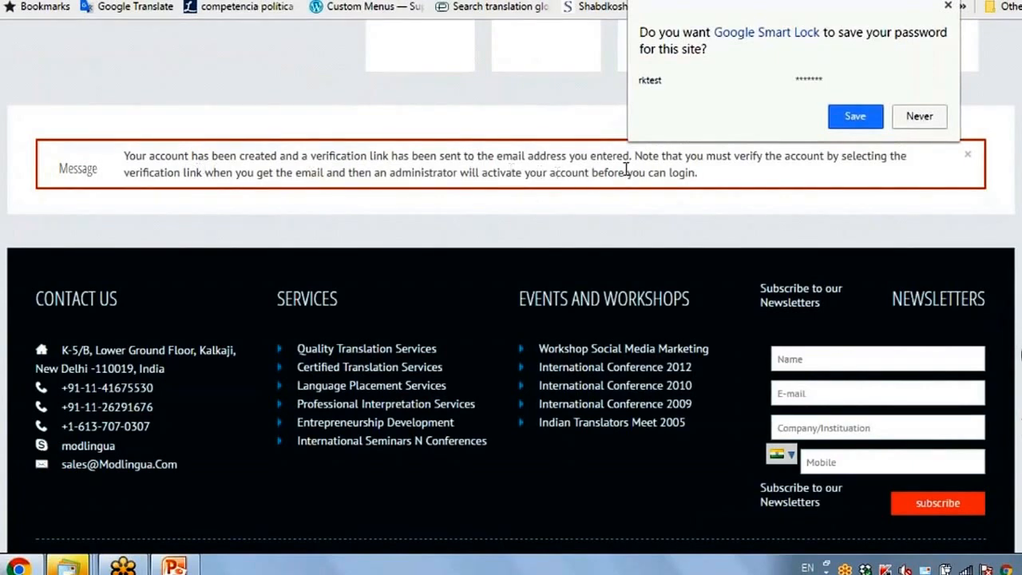
pyautogui.moveTo(186, 201)
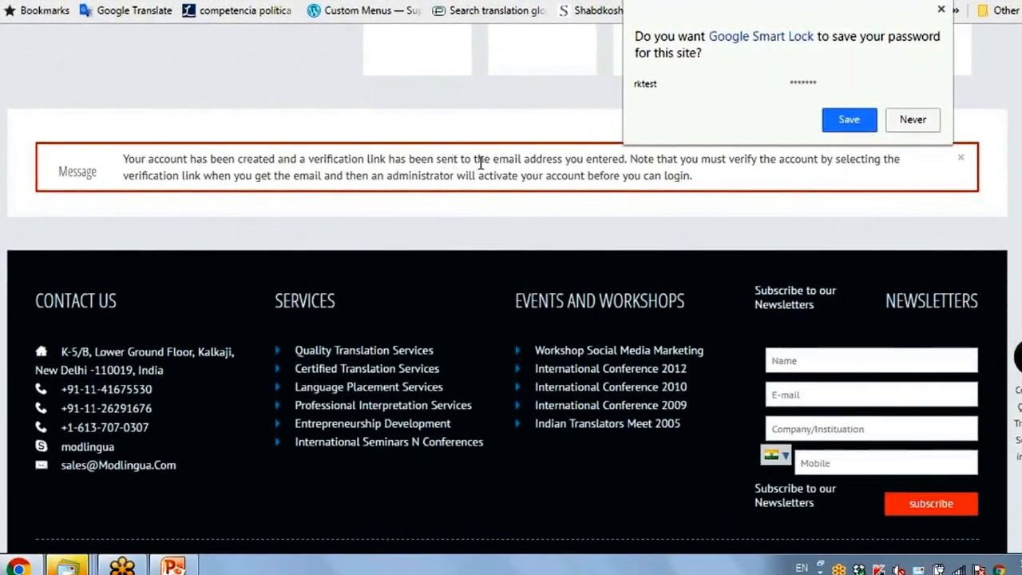
pyautogui.moveTo(653, 175)
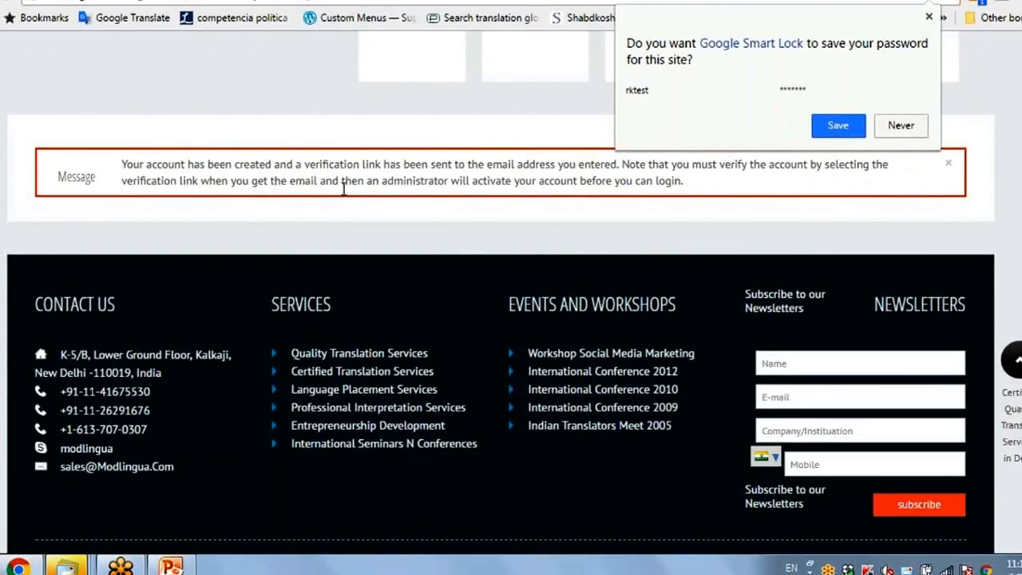
pyautogui.moveTo(486, 197)
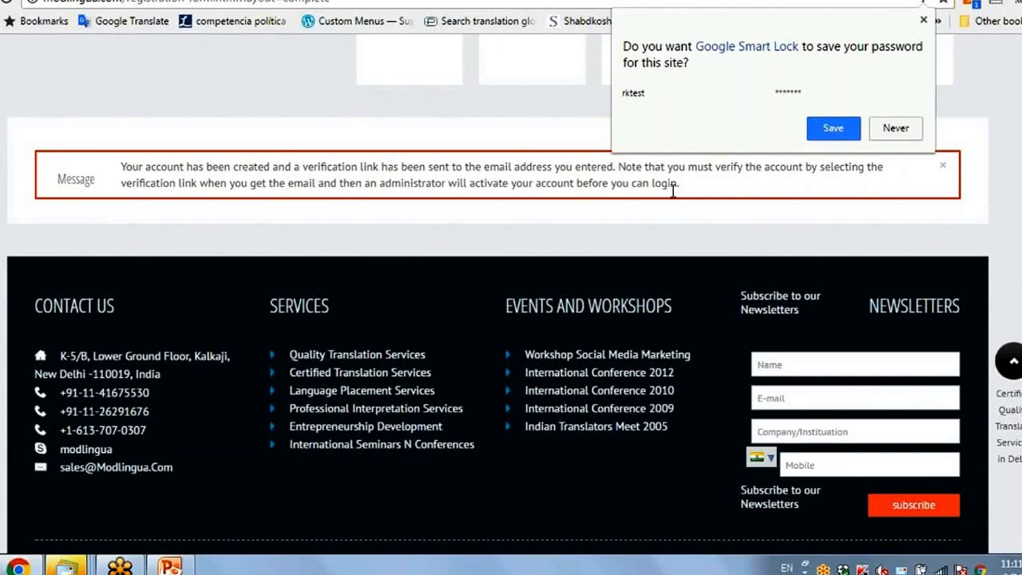
pyautogui.moveTo(221, 167)
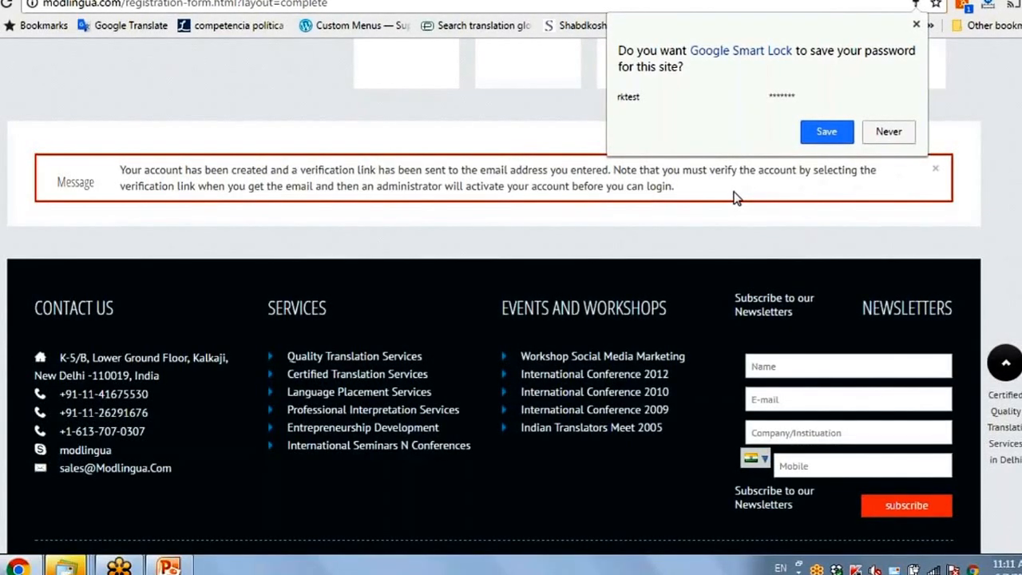
pyautogui.moveTo(381, 171)
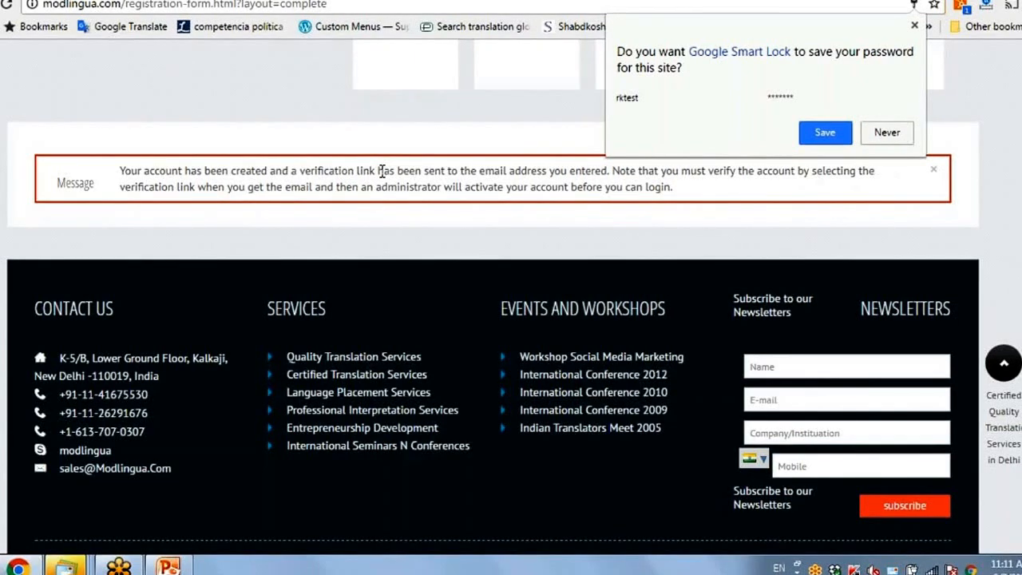
pyautogui.moveTo(428, 179)
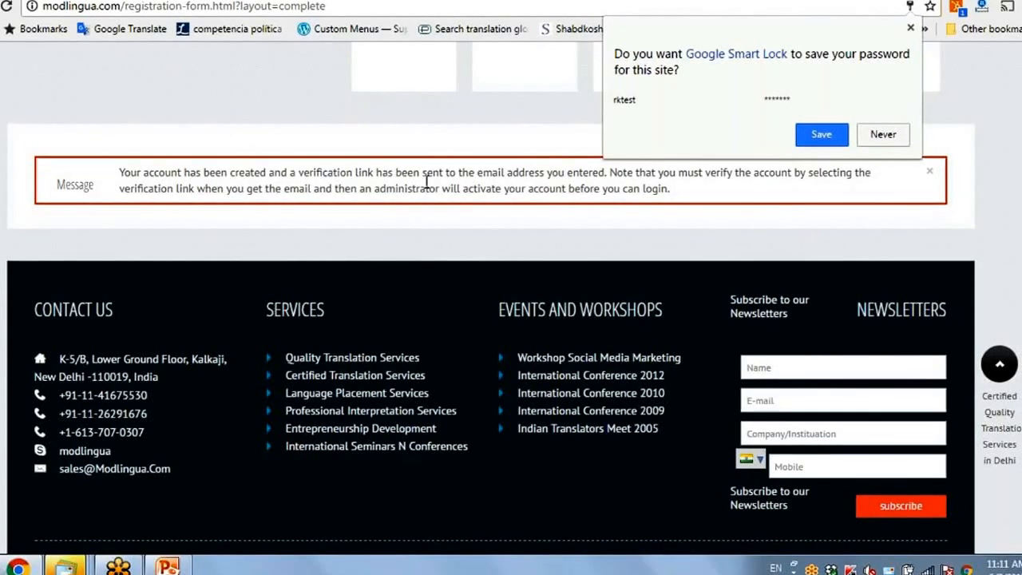
pyautogui.moveTo(485, 185)
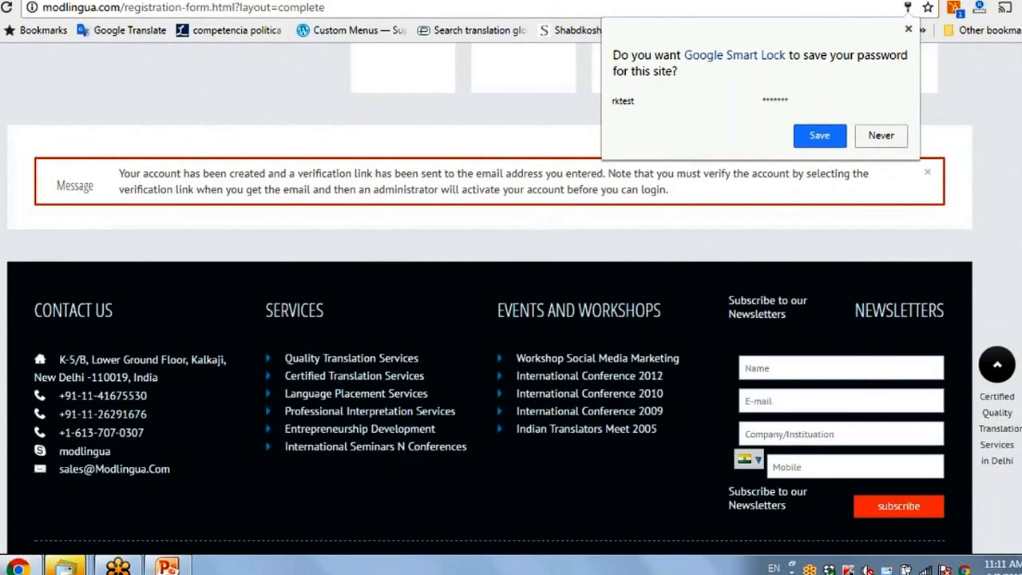
# Log into modlingua.com/administrator with the admin username and password
pyautogui.click(881, 135)
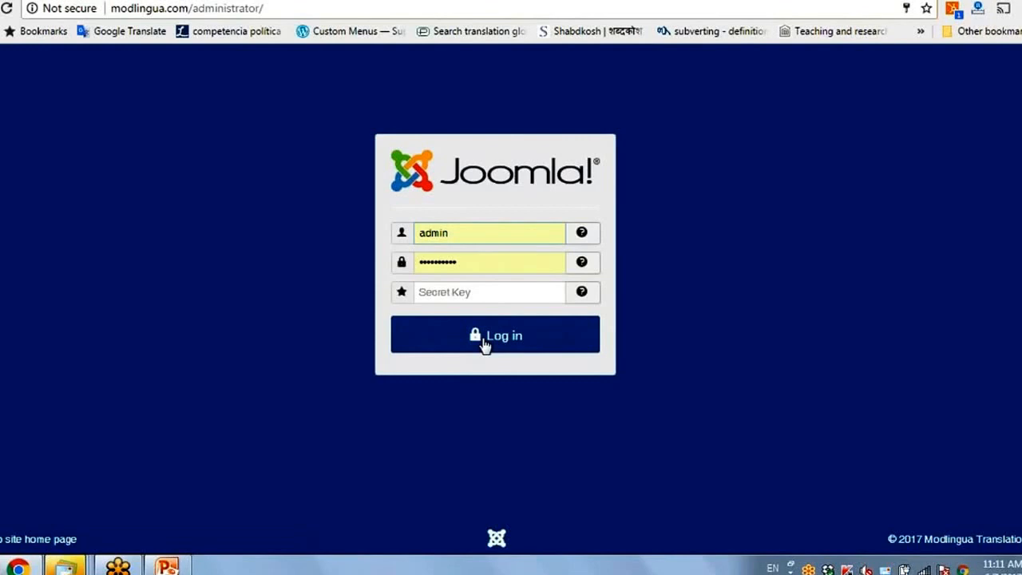
pyautogui.click(495, 333)
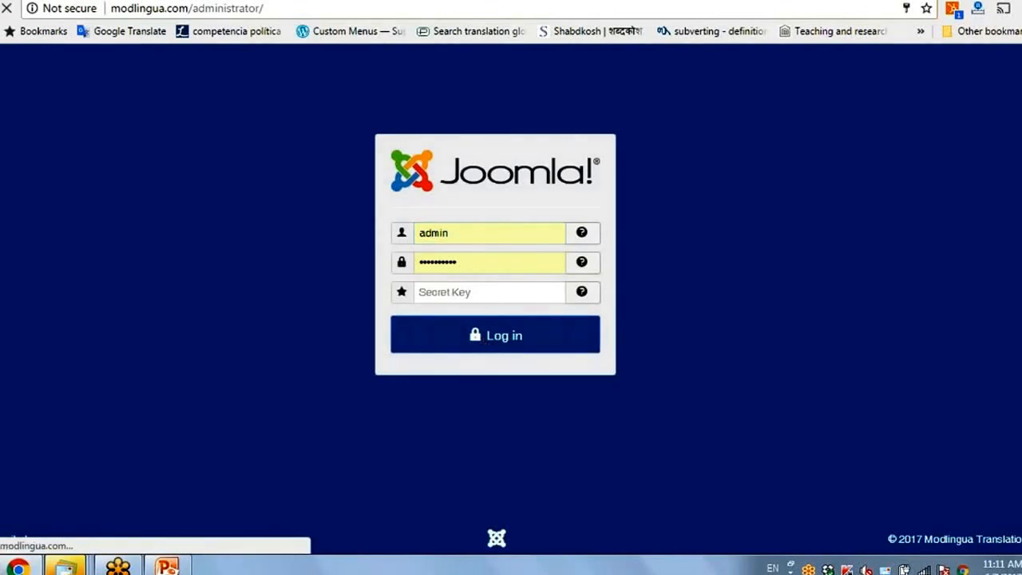
pyautogui.click(496, 334)
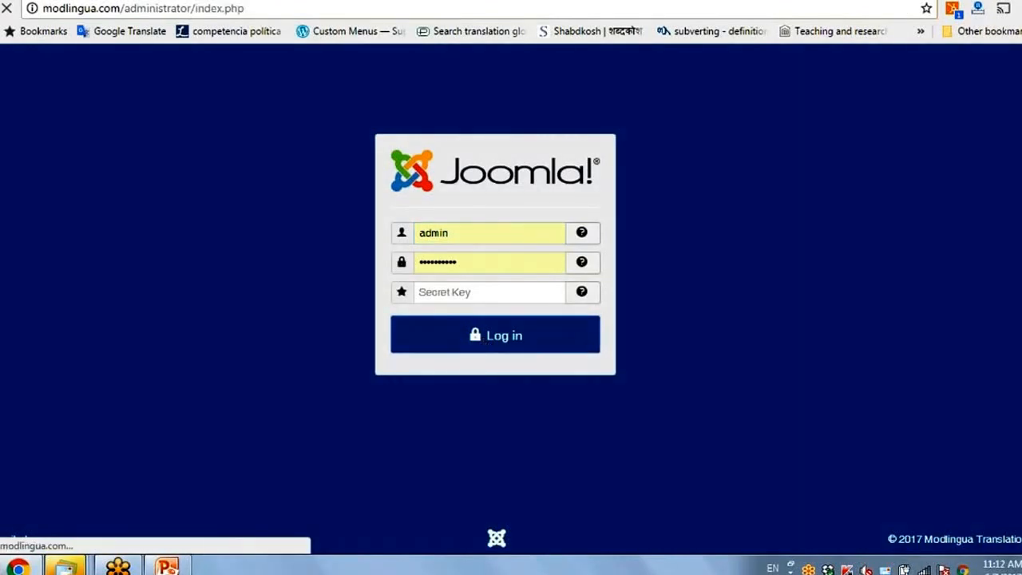
pyautogui.click(495, 335)
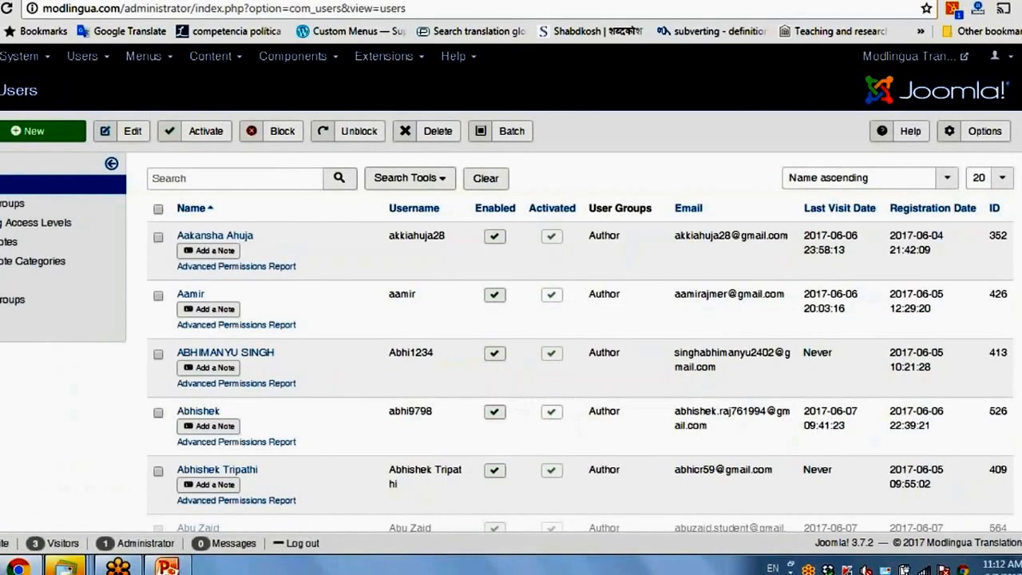
pyautogui.moveTo(359, 131)
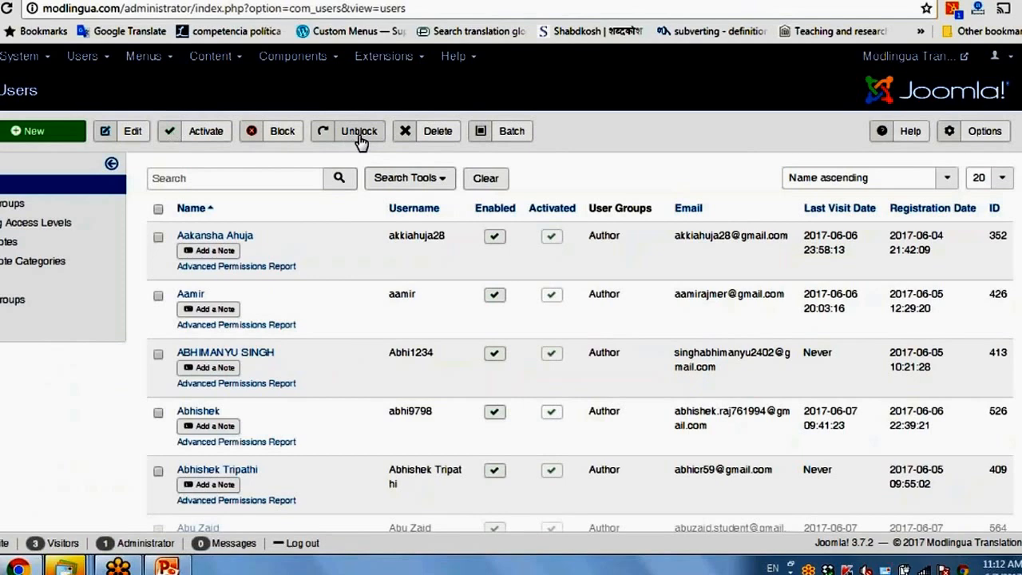
pyautogui.moveTo(213, 136)
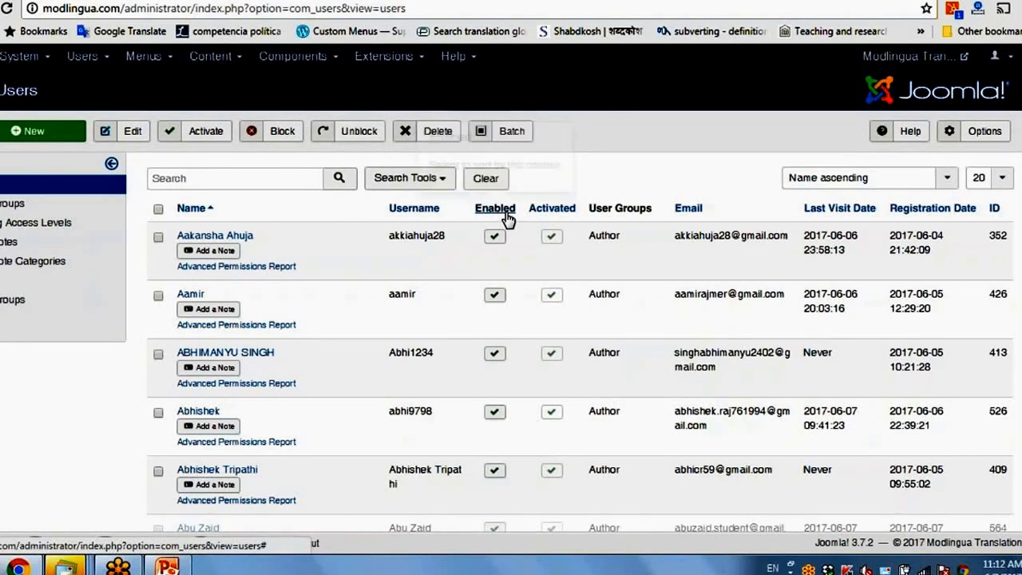
# Sort Users by Enabled descending so the blocked rktest account appears first
pyautogui.click(494, 207)
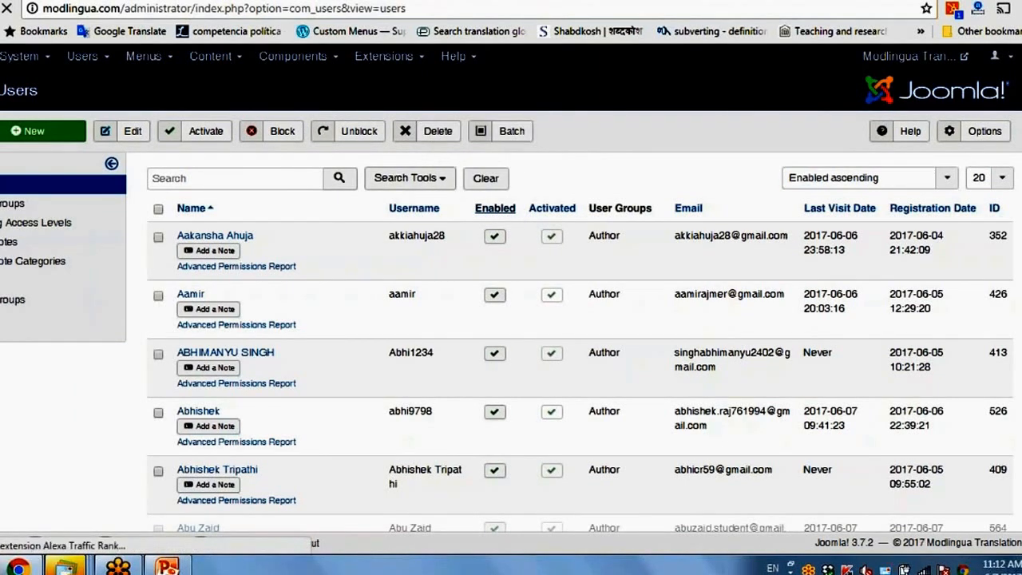
pyautogui.click(496, 207)
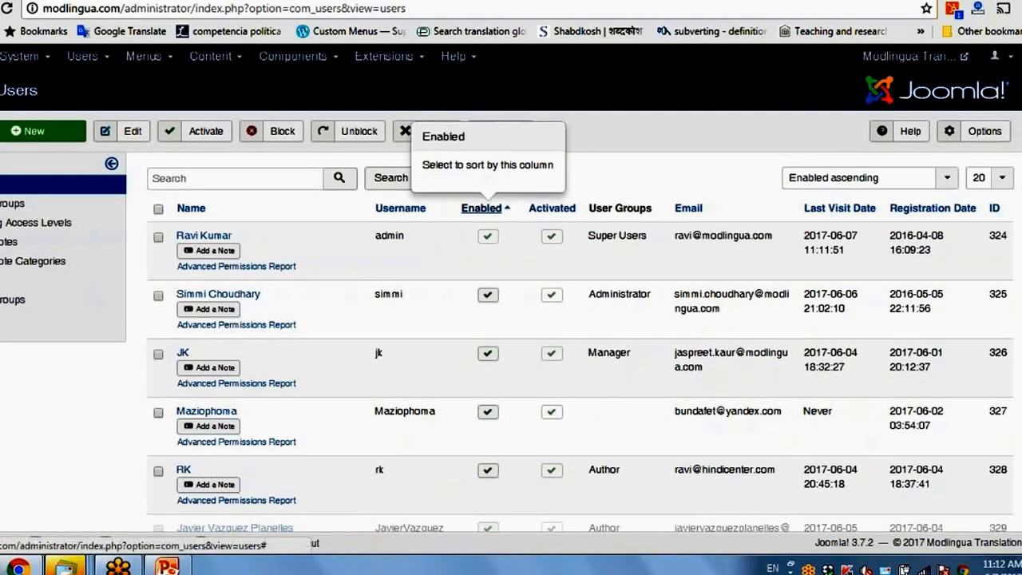
pyautogui.click(481, 208)
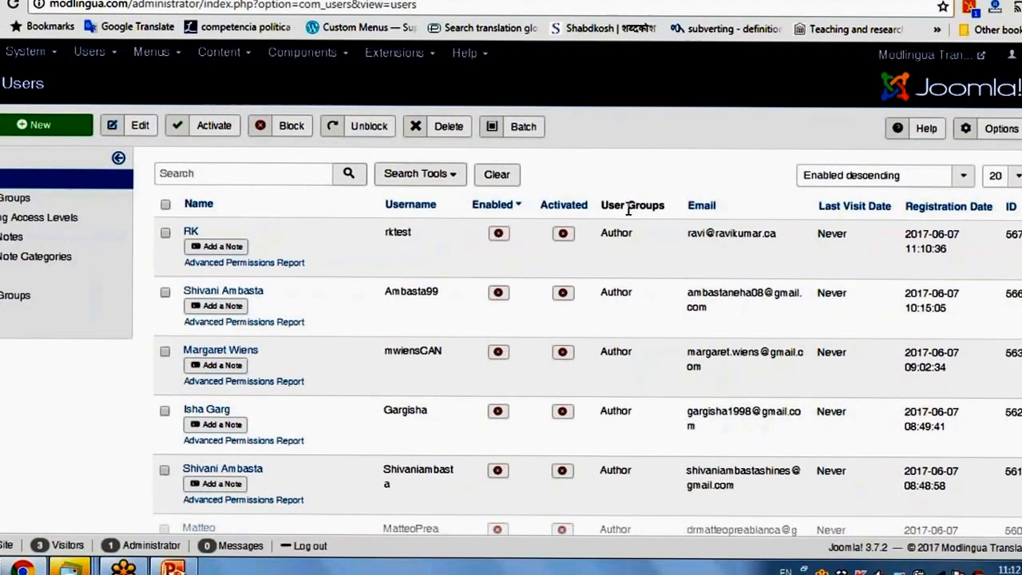
pyautogui.scroll(-3)
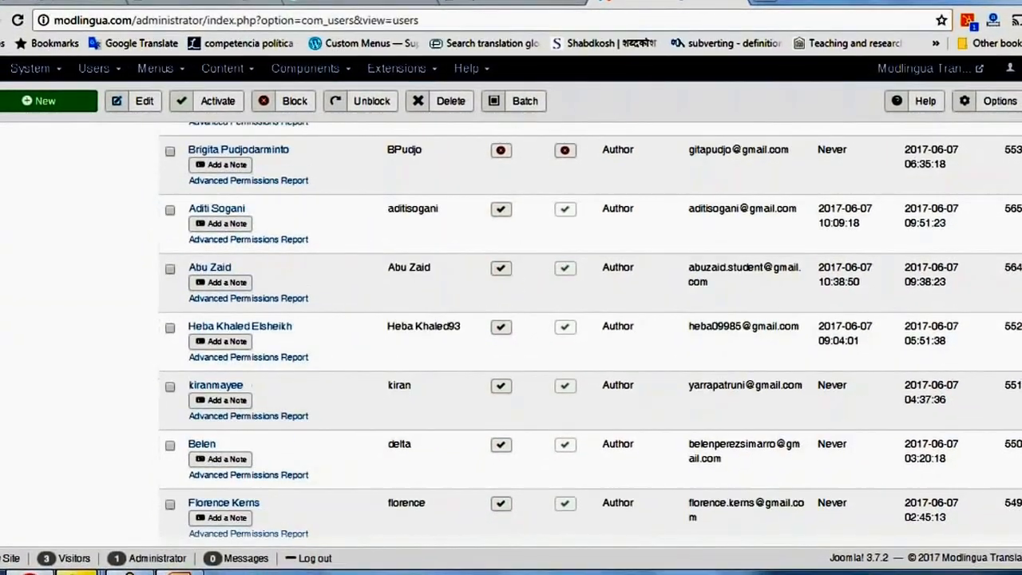
pyautogui.scroll(-3)
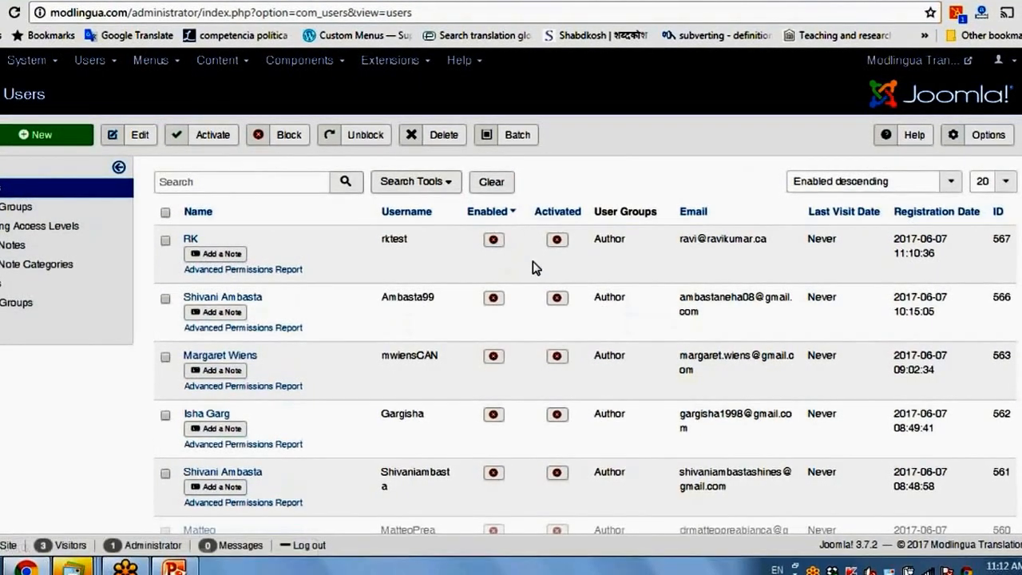
pyautogui.scroll(-3)
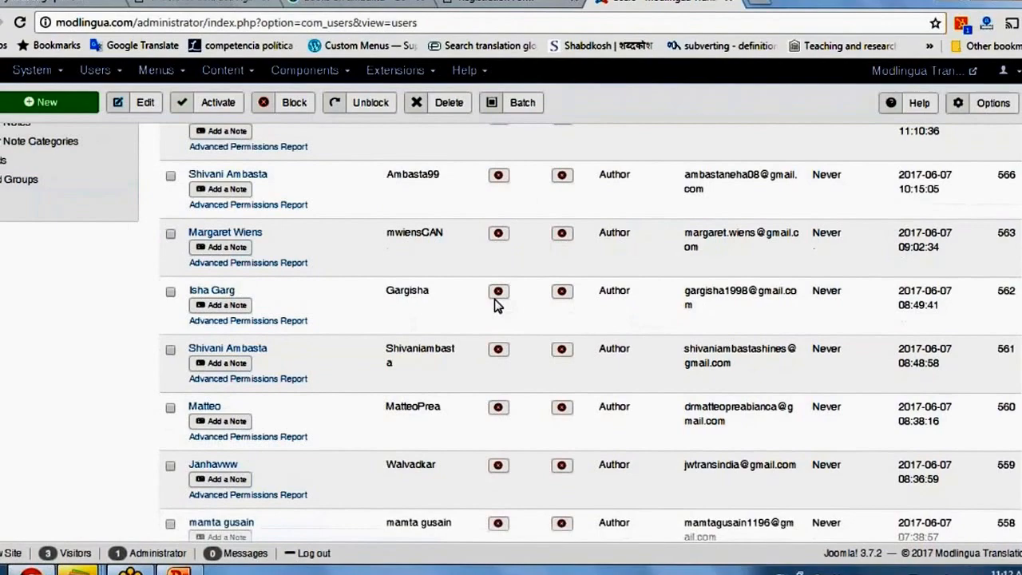
pyautogui.scroll(-3)
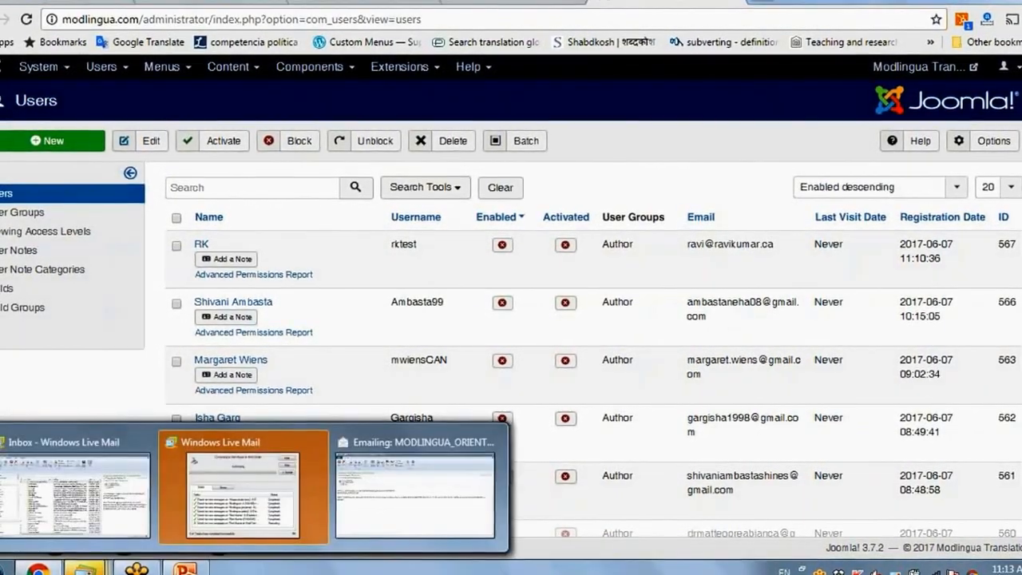
# Bring up Windows Live Mail and hide the send/receive progress window
pyautogui.click(243, 495)
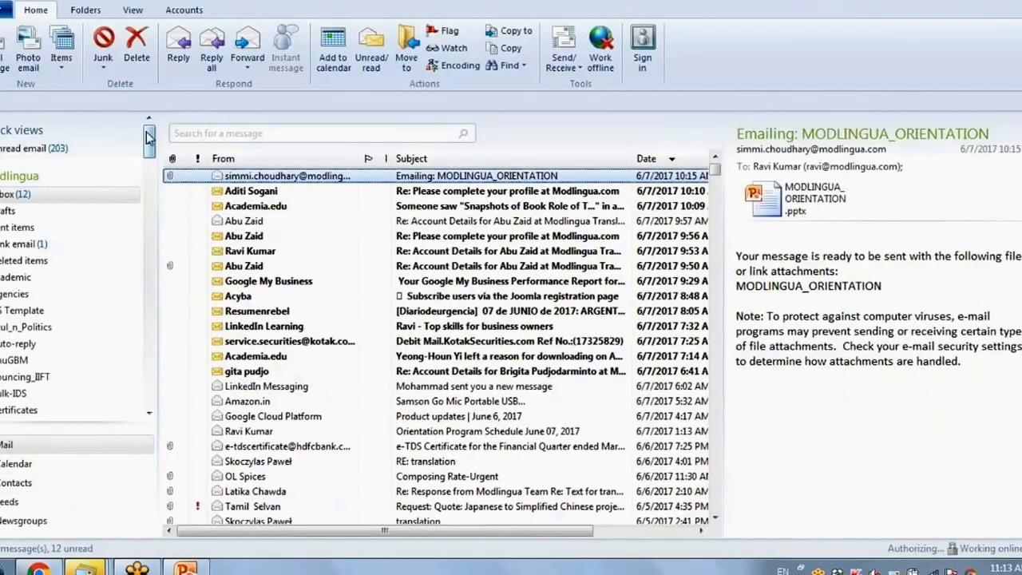
pyautogui.scroll(-3)
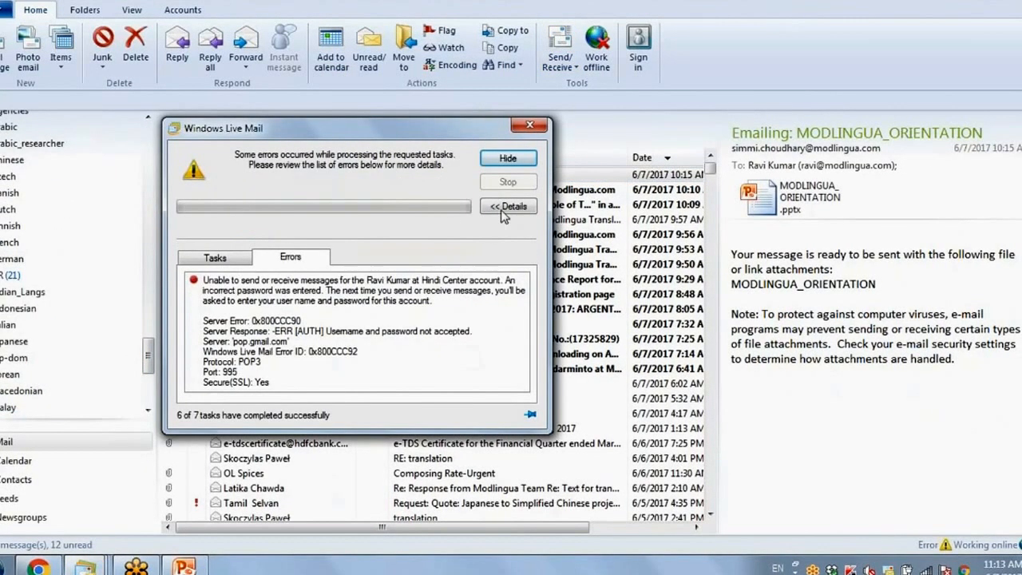
pyautogui.click(557, 44)
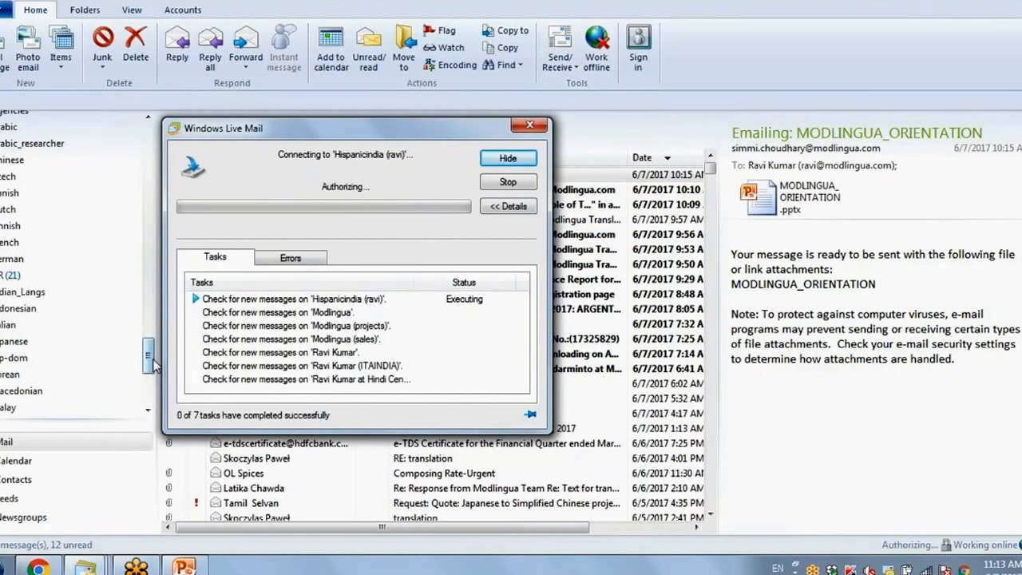
pyautogui.click(509, 158)
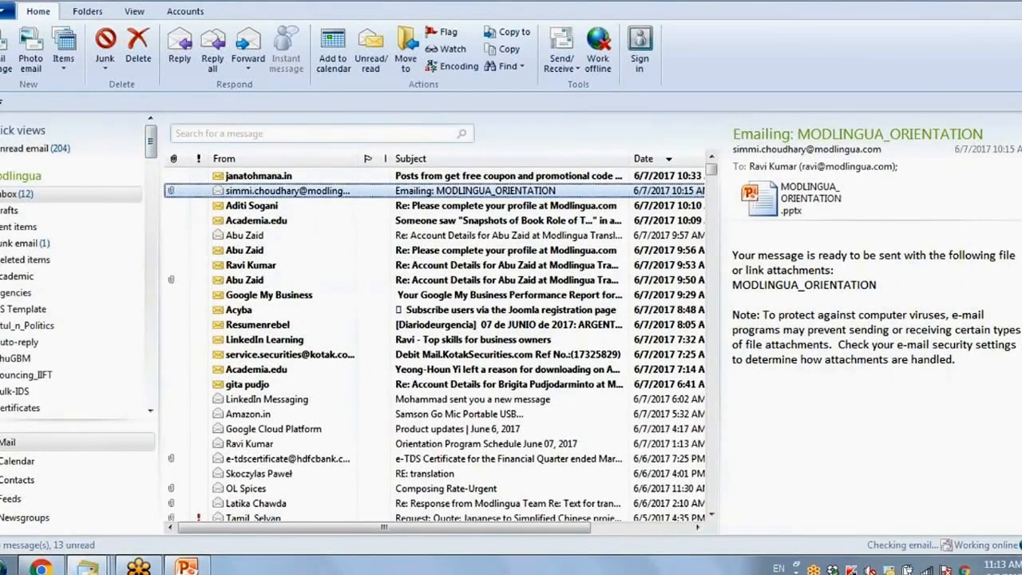
pyautogui.scroll(-3)
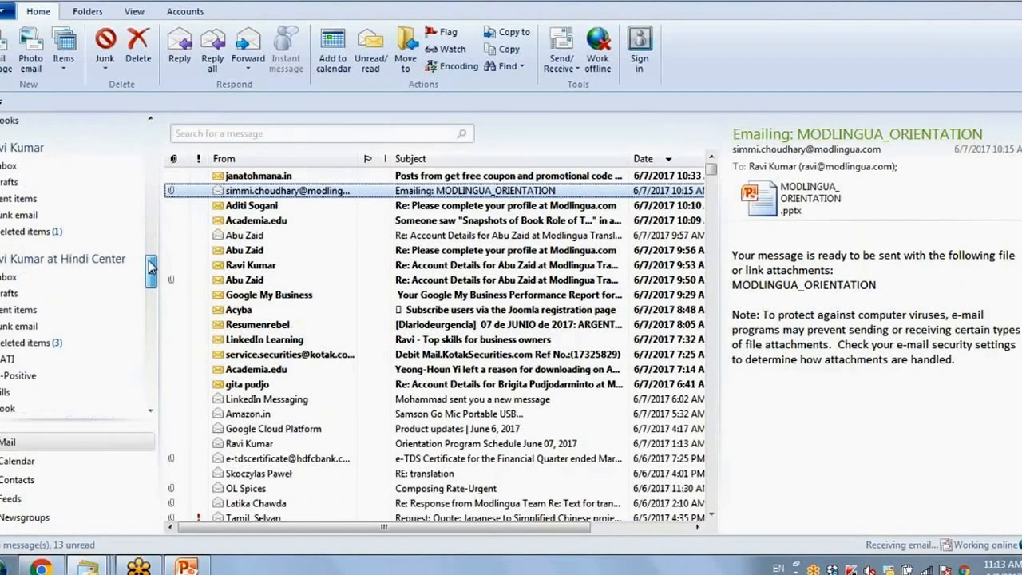
pyautogui.scroll(-3)
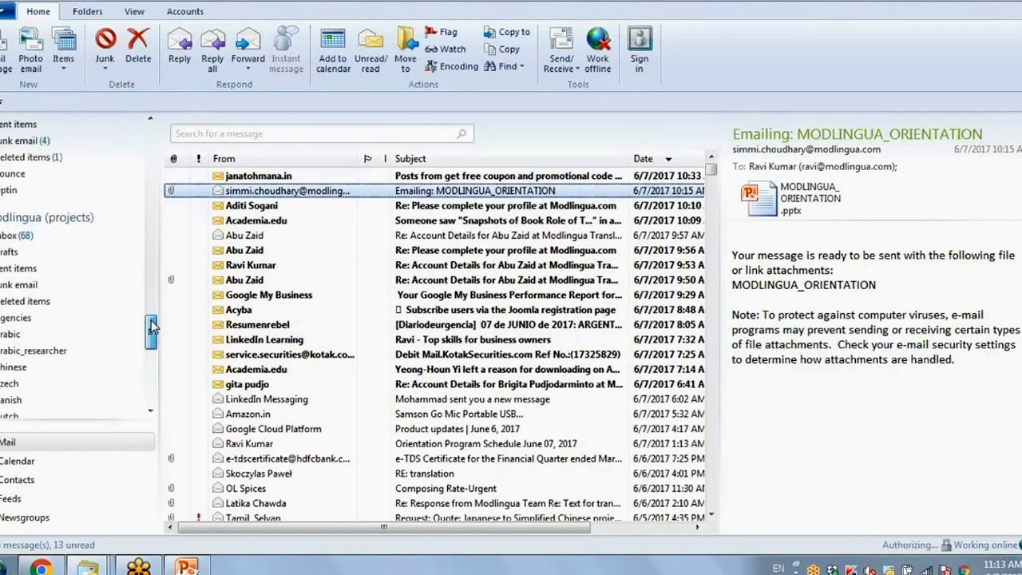
# Cancel the password prompt, dismiss the send/receive error, and view RK's account-details email
pyautogui.moveTo(152, 327); pyautogui.dragTo(150, 391)
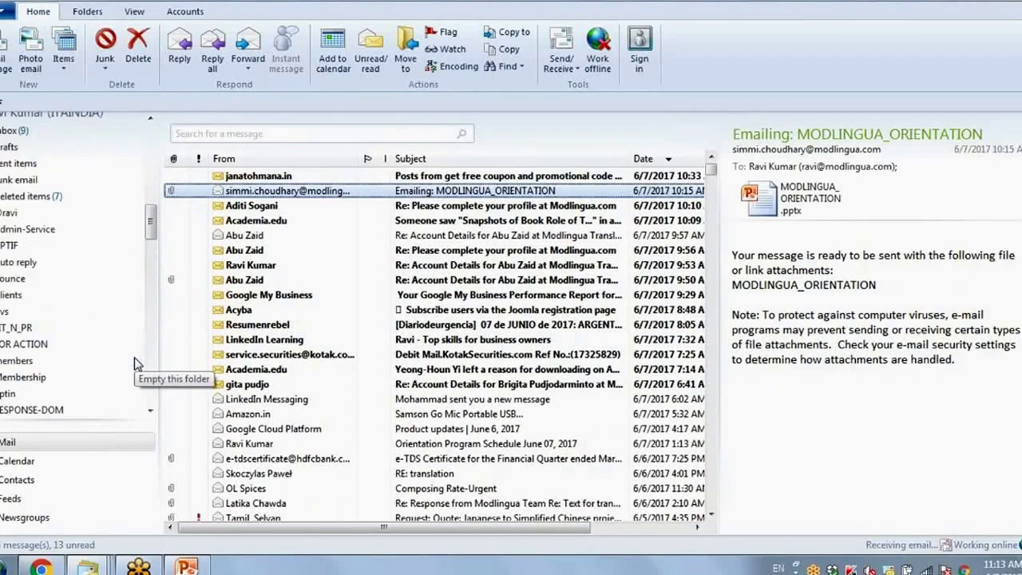
pyautogui.scroll(-3)
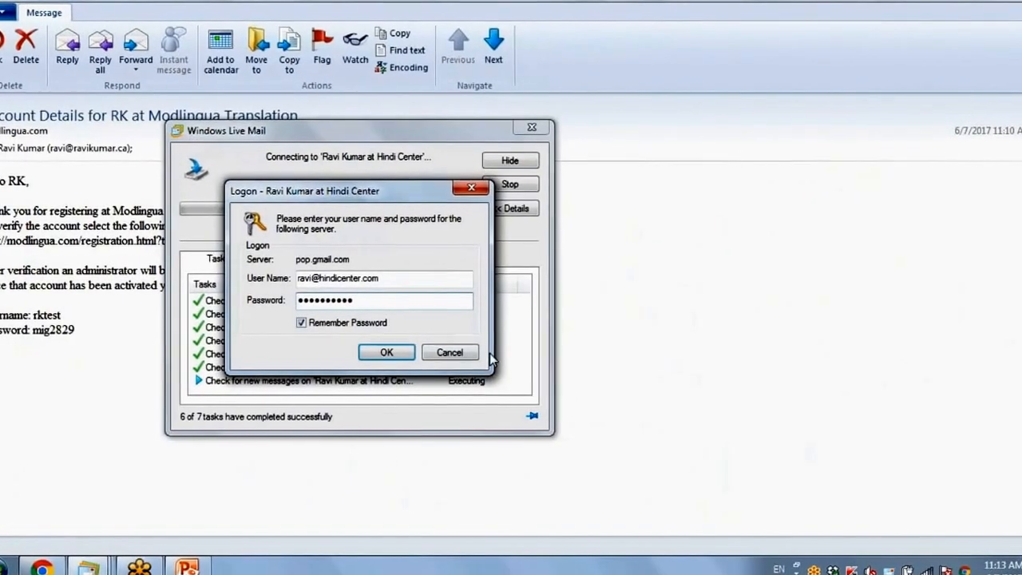
pyautogui.click(387, 352)
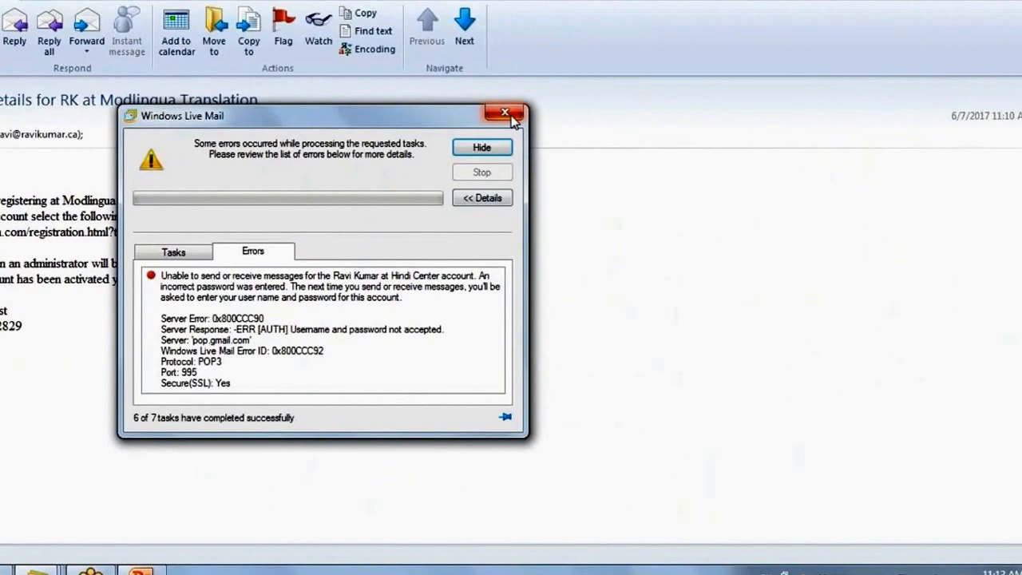
pyautogui.click(501, 112)
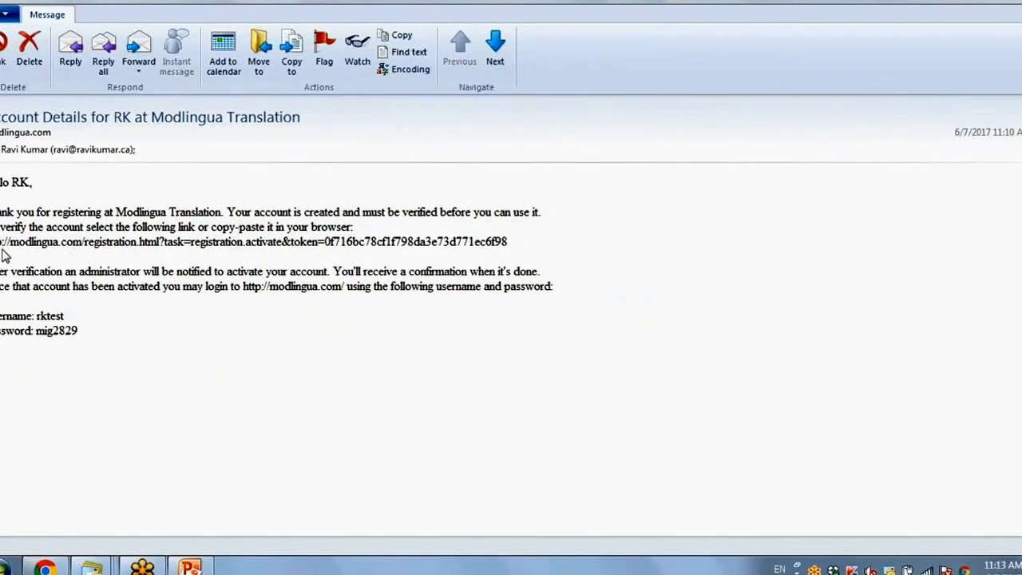
# Select the account verification link in the Modlingua account-details email
pyautogui.moveTo(0, 241); pyautogui.dragTo(397, 271)
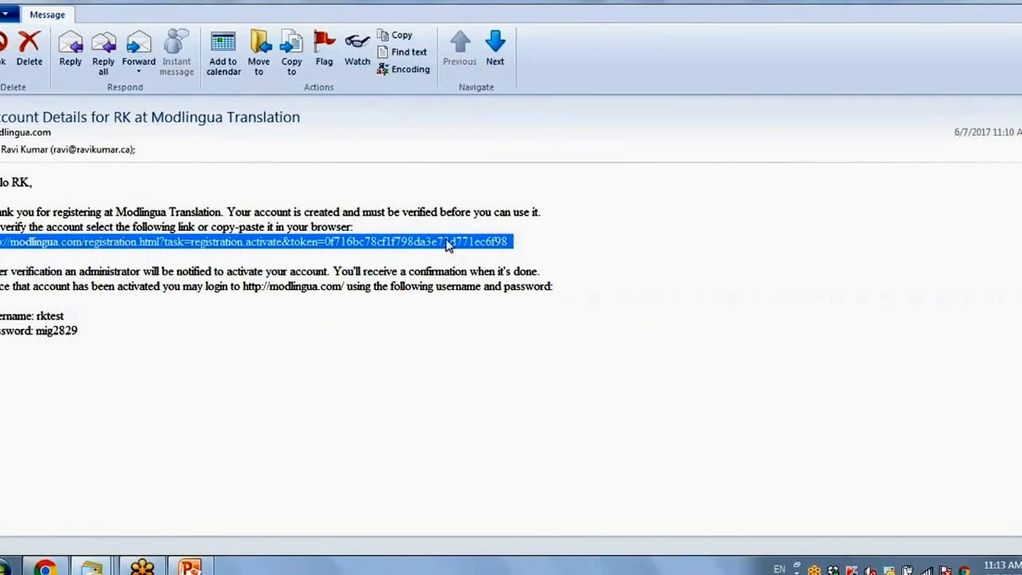
pyautogui.moveTo(204, 534)
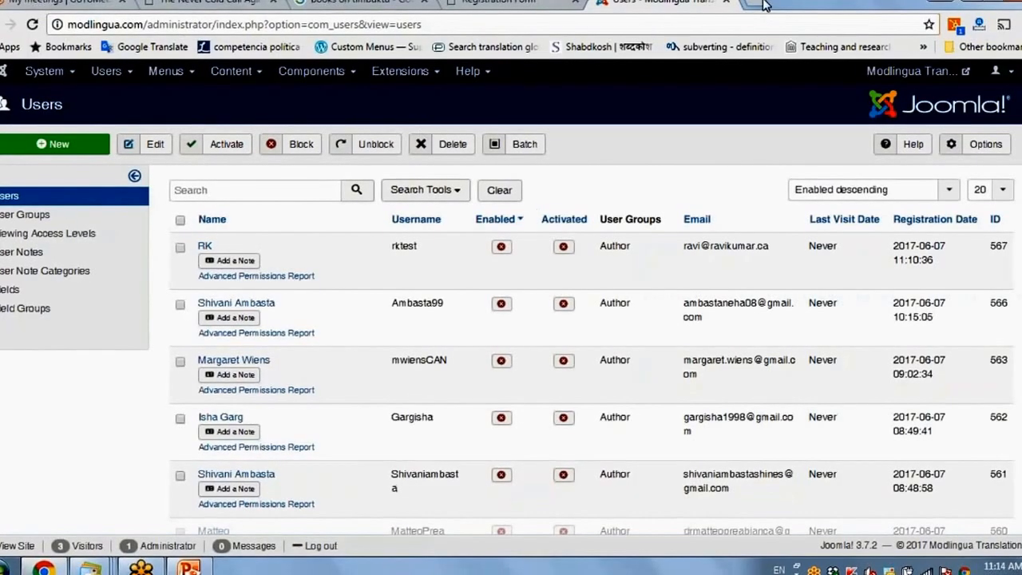
# Load the pasted verification link in a new Chrome tab to confirm the email
pyautogui.click(759, 7)
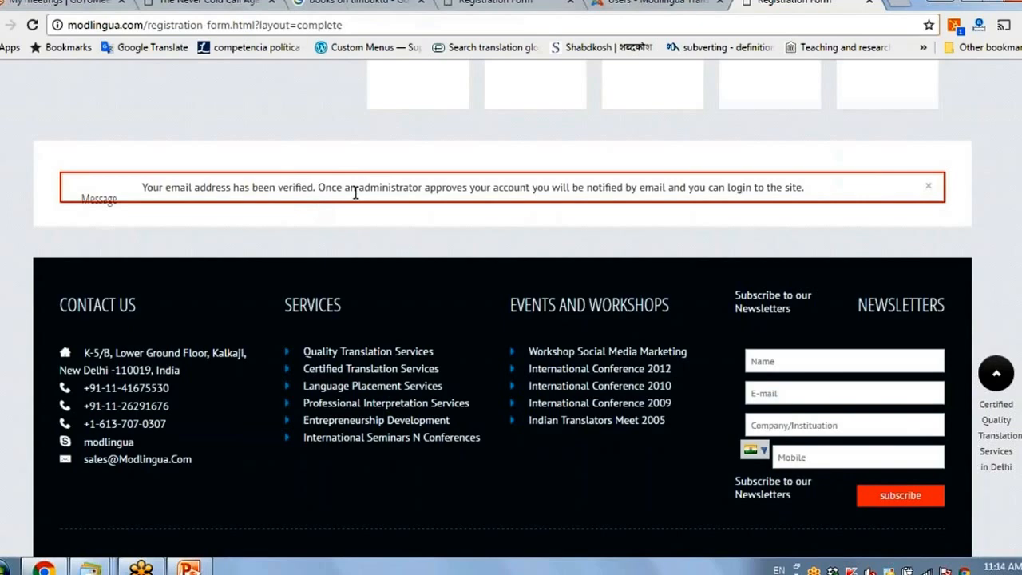
pyautogui.moveTo(573, 192)
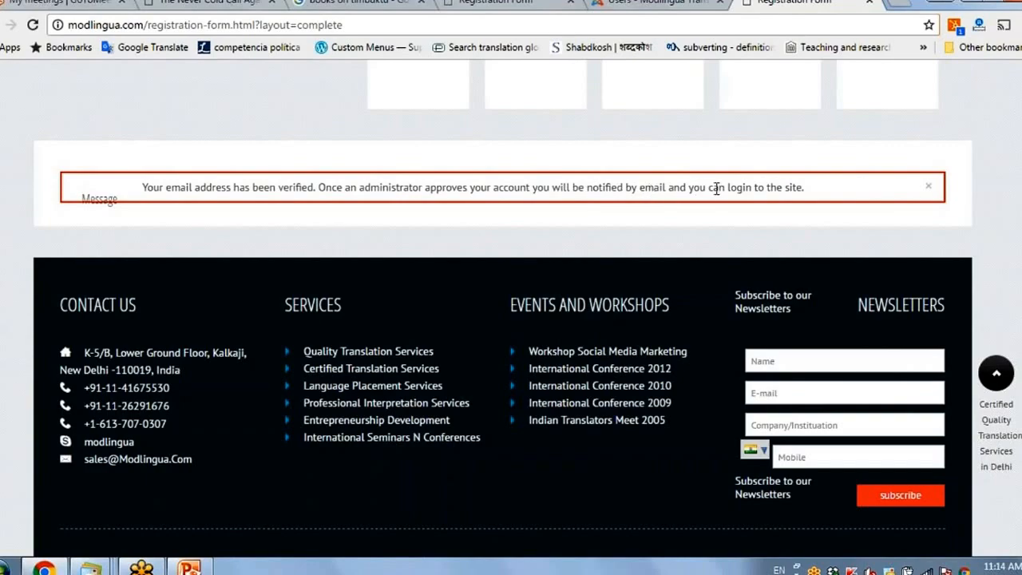
pyautogui.moveTo(780, 192)
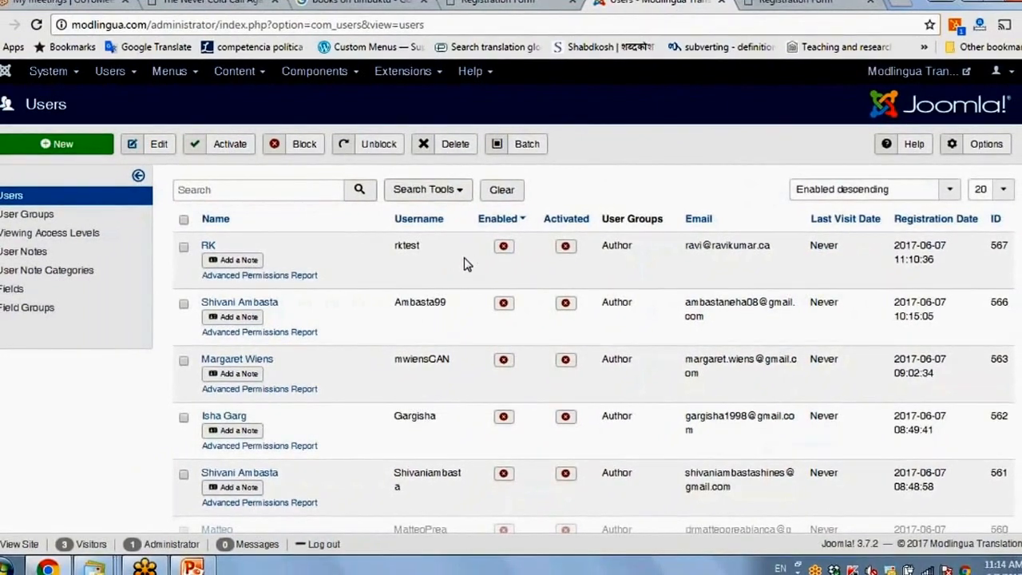
pyautogui.moveTo(515, 251)
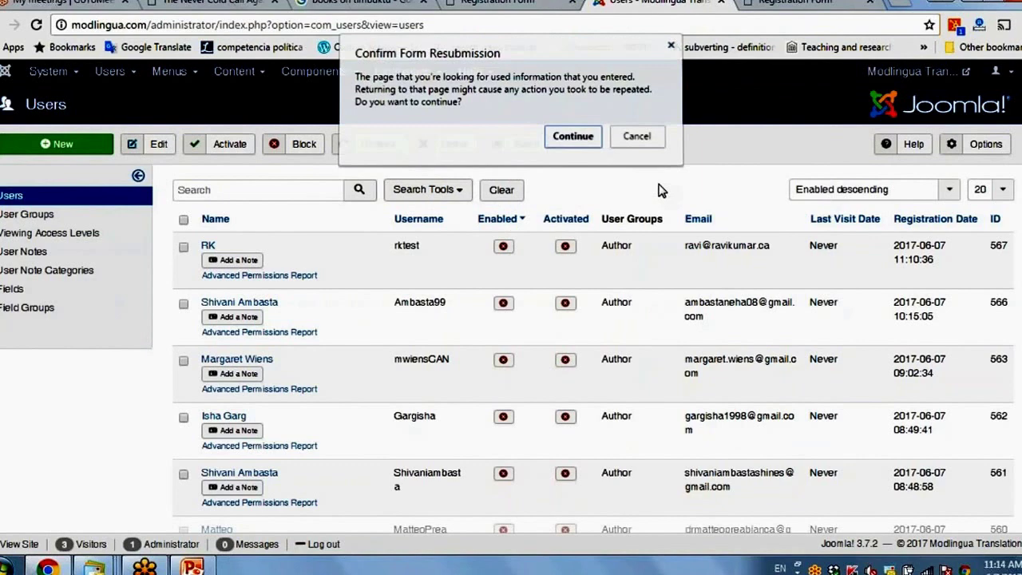
# Reload the user list and activate the RK (rktest) account
pyautogui.click(573, 136)
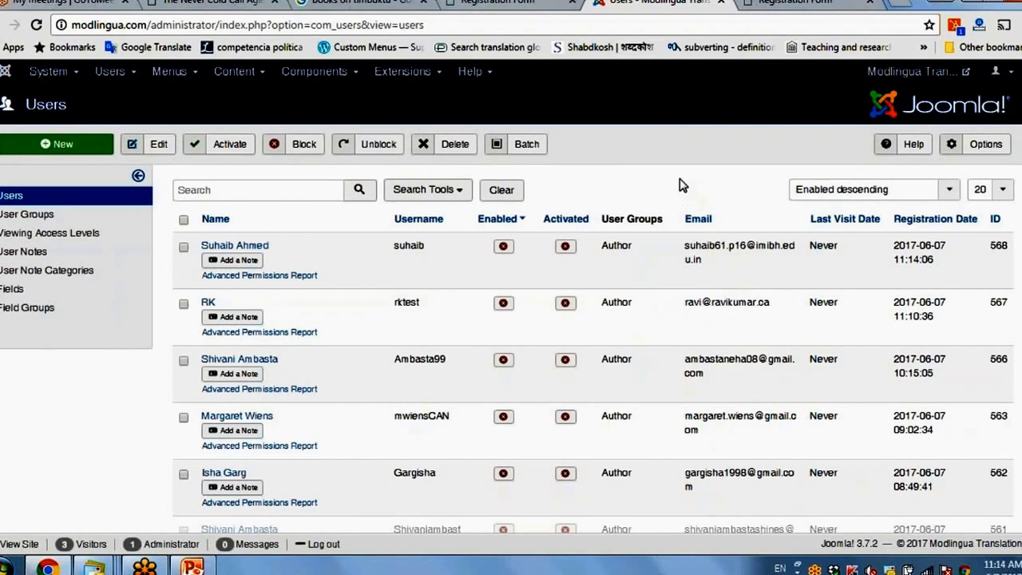
pyautogui.moveTo(425, 315)
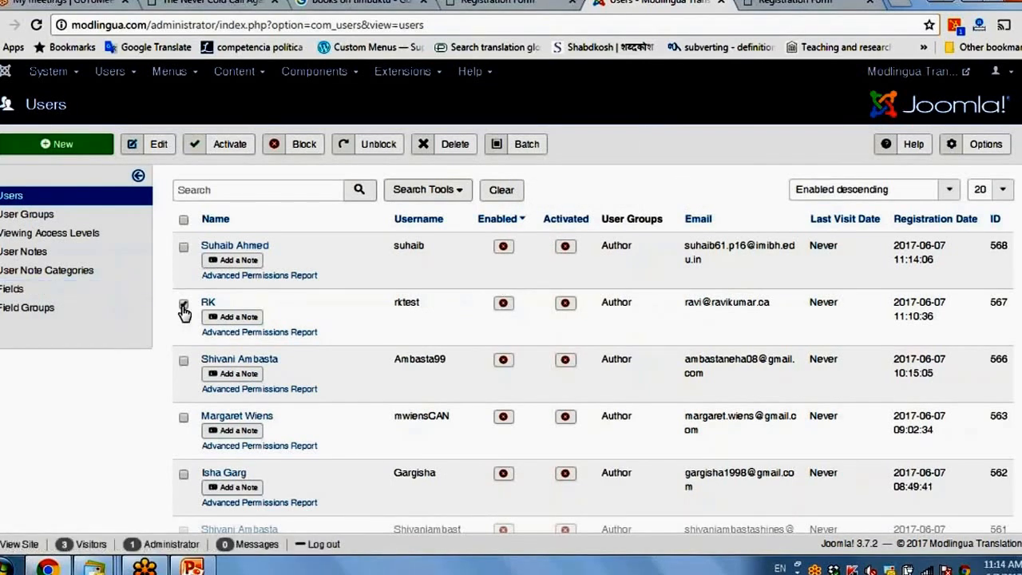
pyautogui.click(184, 302)
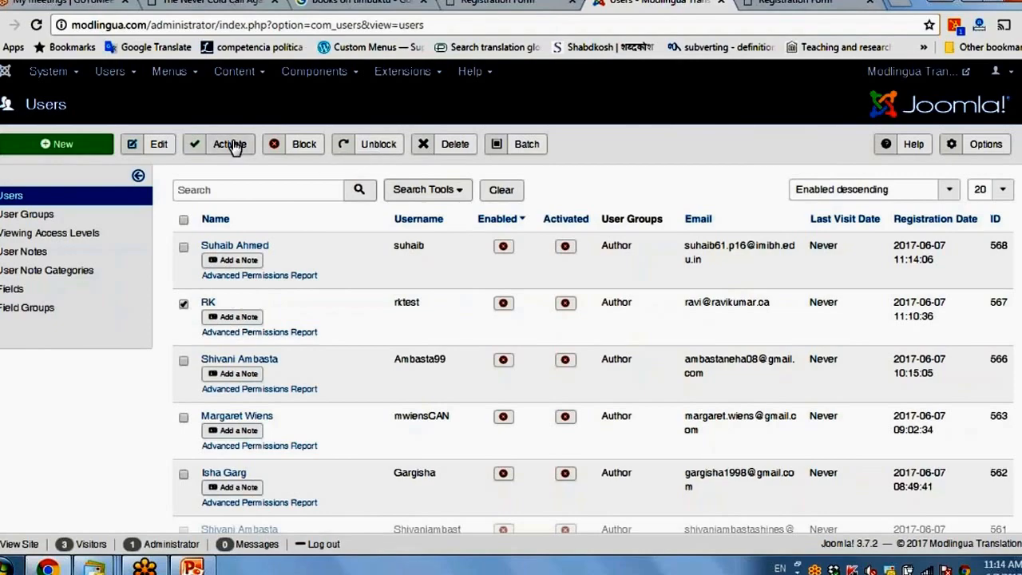
pyautogui.click(230, 143)
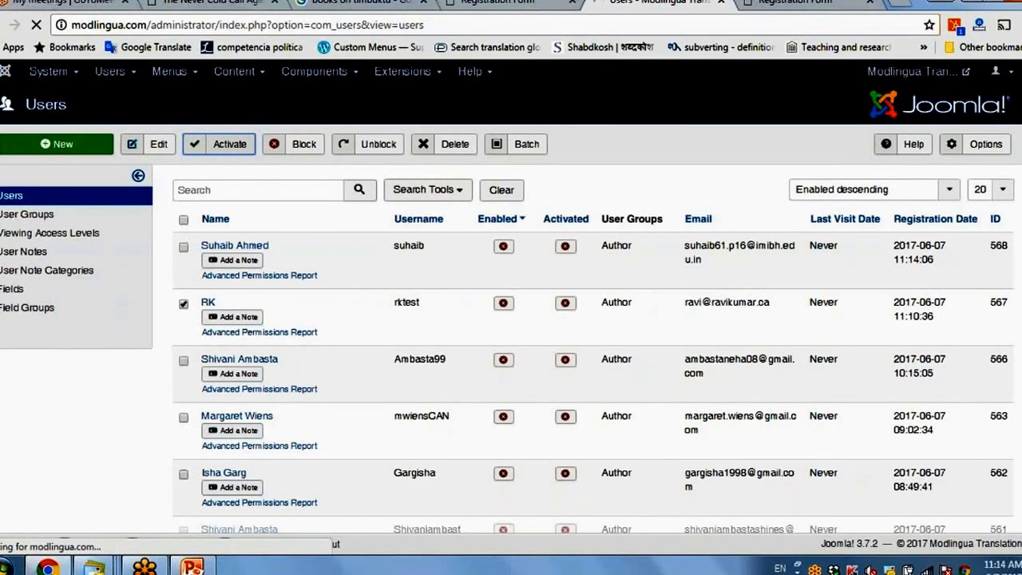
pyautogui.click(230, 144)
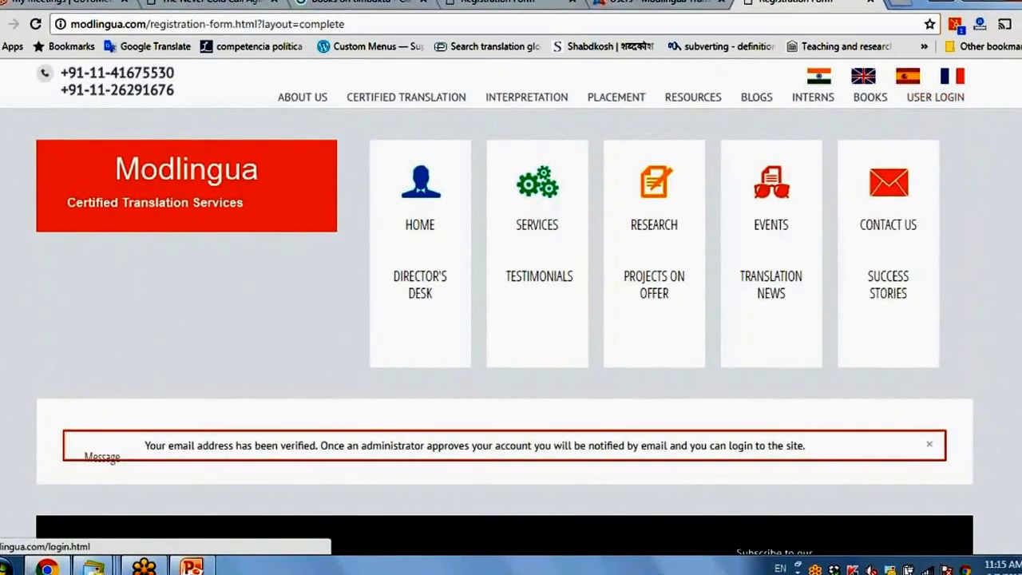
pyautogui.moveTo(933, 118)
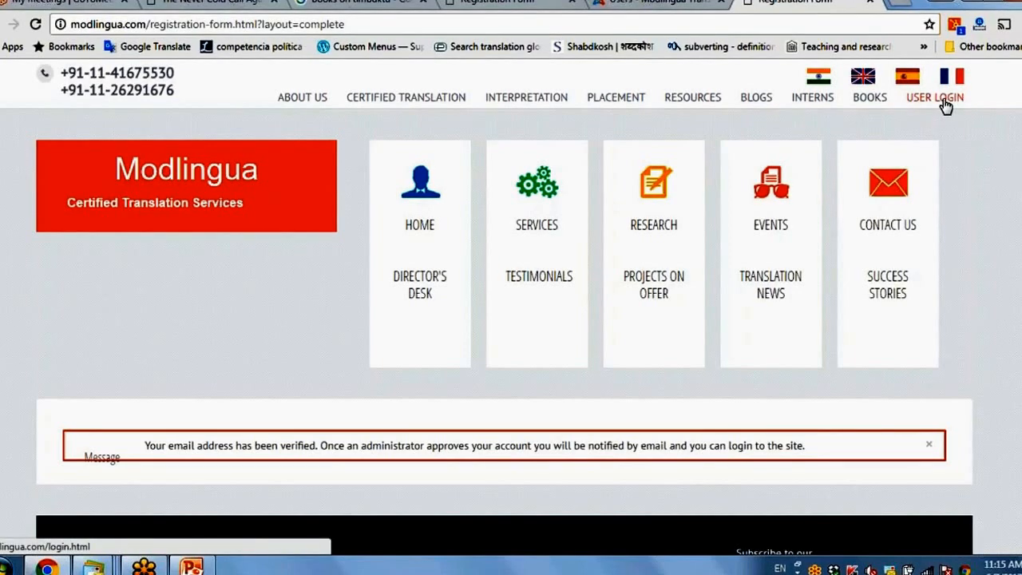
pyautogui.moveTo(948, 107)
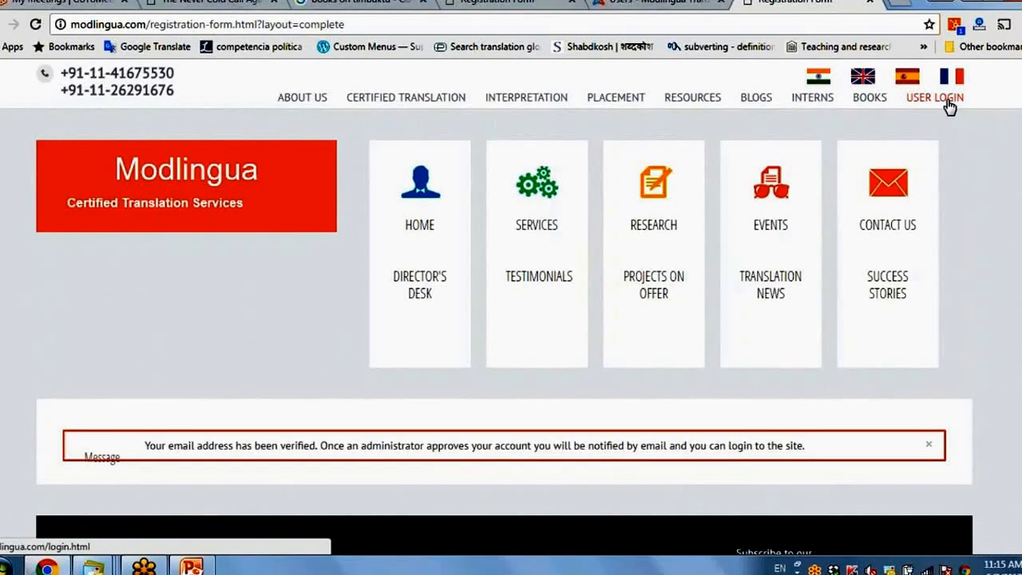
# Open the site's User Login page, then check rktest is enabled and activated in admin
pyautogui.click(653, 284)
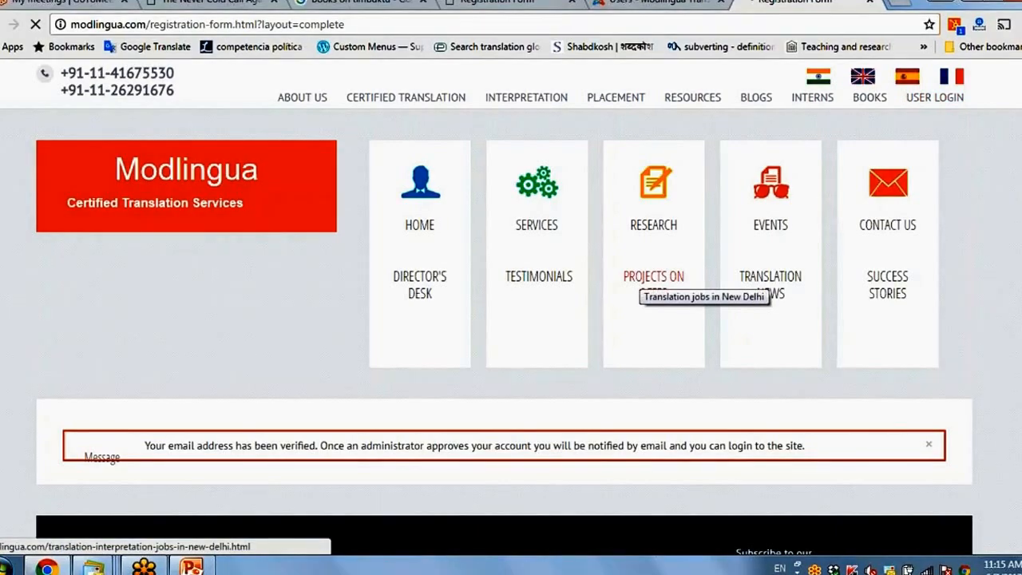
pyautogui.click(939, 97)
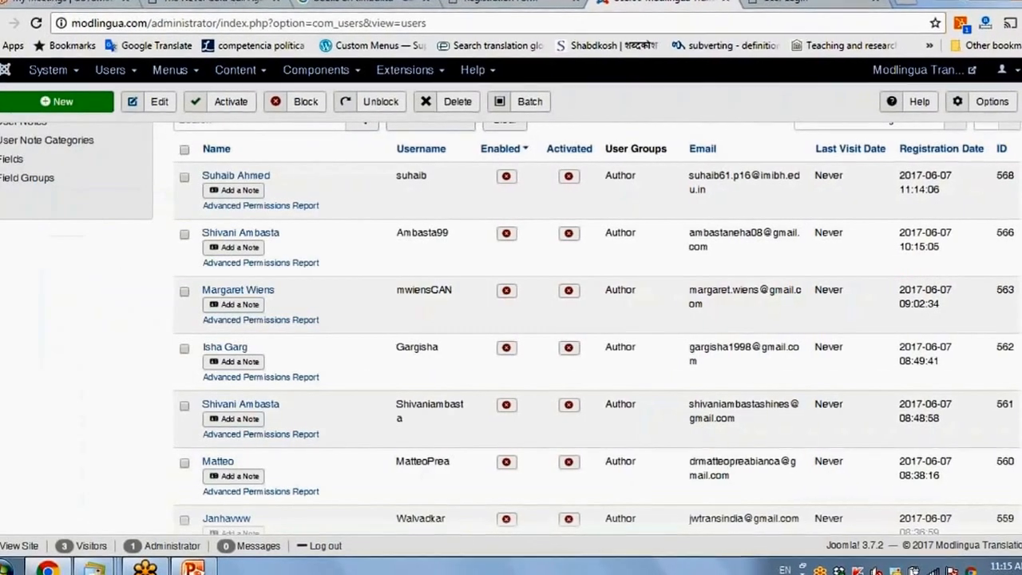
pyautogui.scroll(-3)
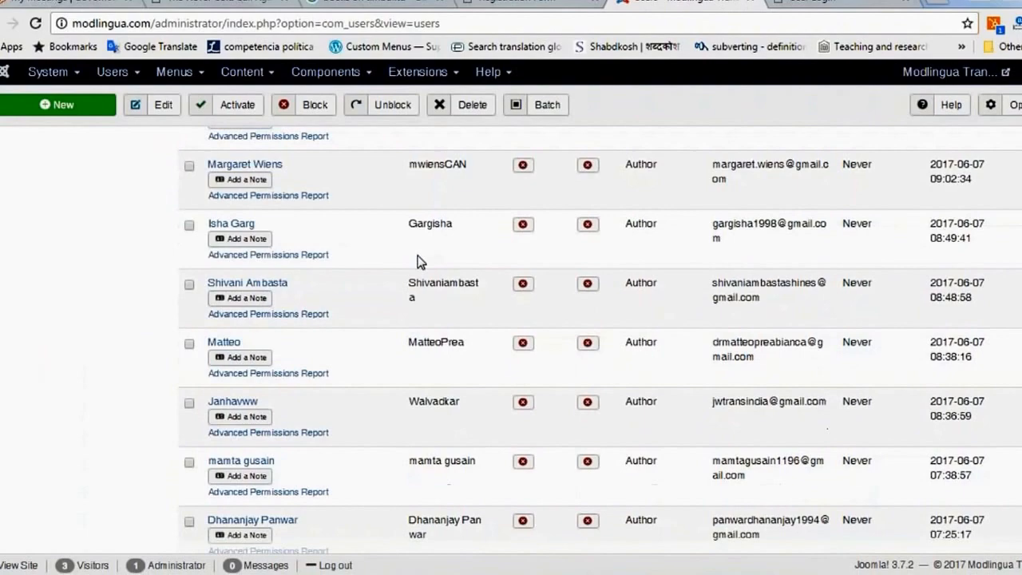
pyautogui.scroll(3)
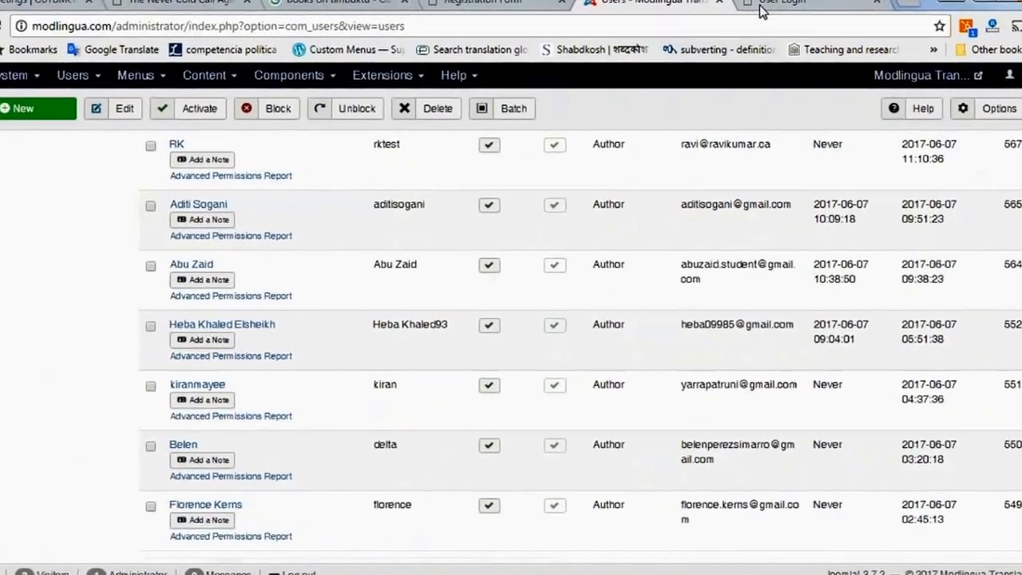
# Log into Modlingua as rktest with its password
pyautogui.click(783, 2)
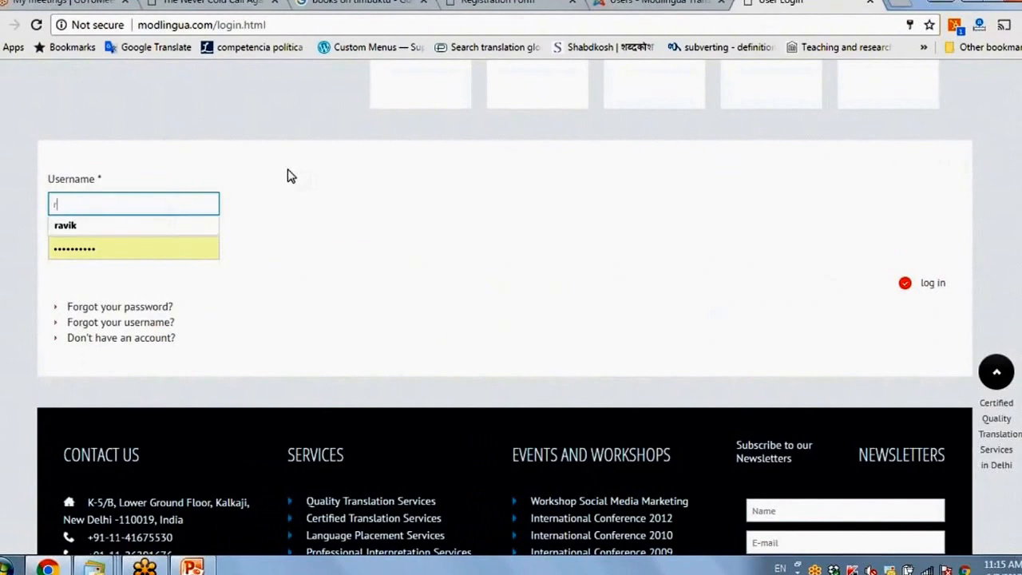
pyautogui.write('rktest')
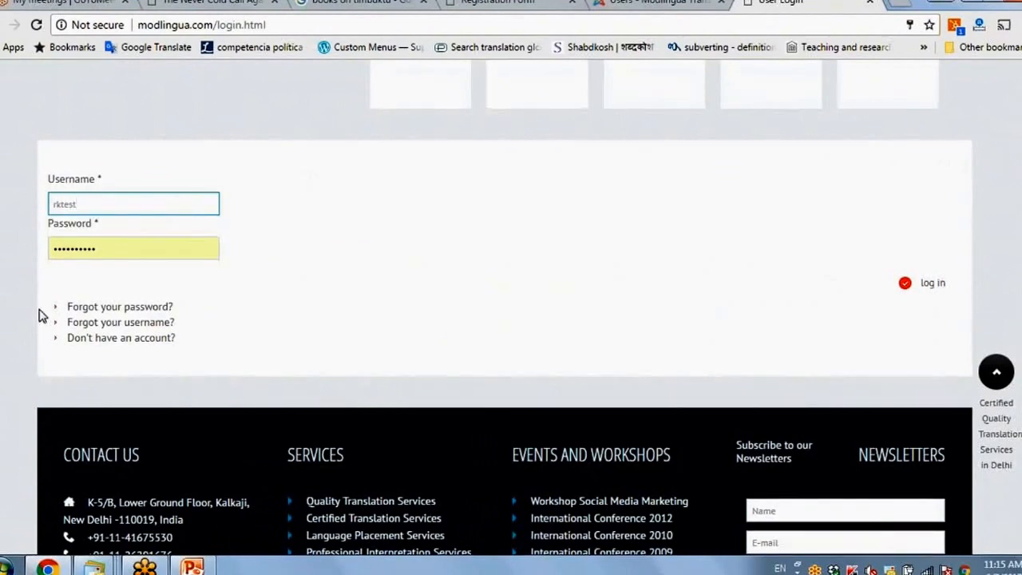
pyautogui.click(133, 248)
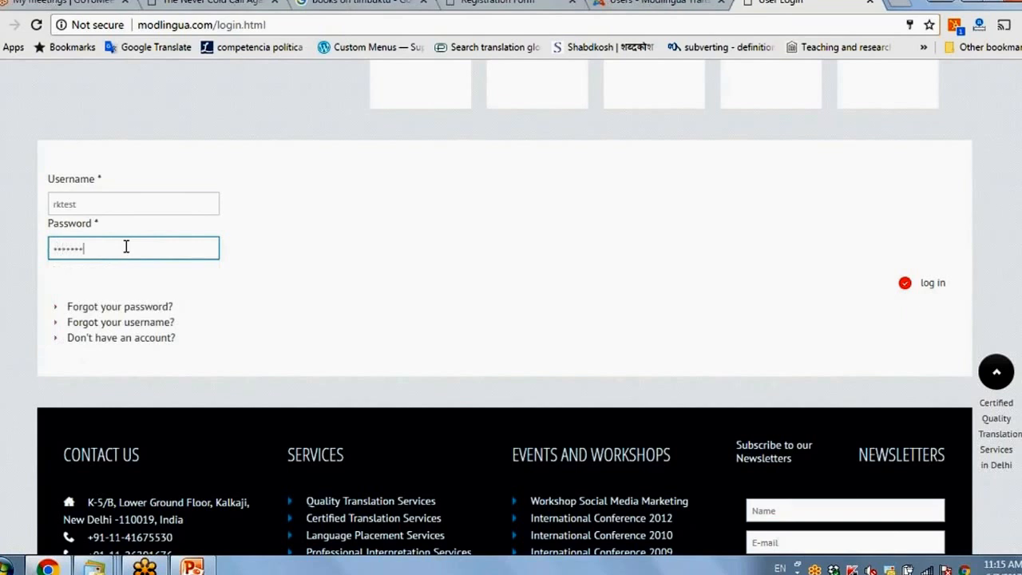
pyautogui.click(932, 283)
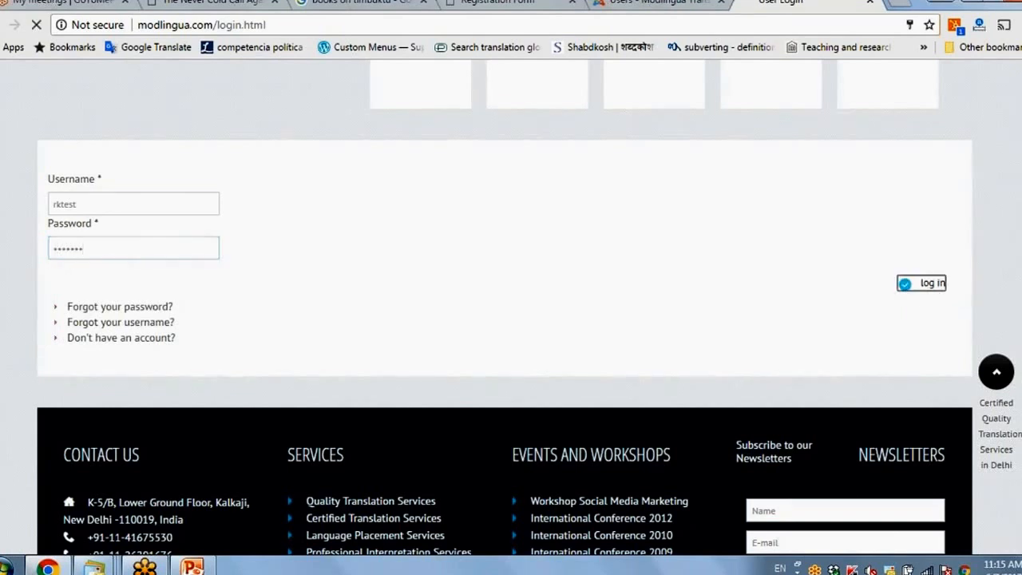
pyautogui.click(923, 282)
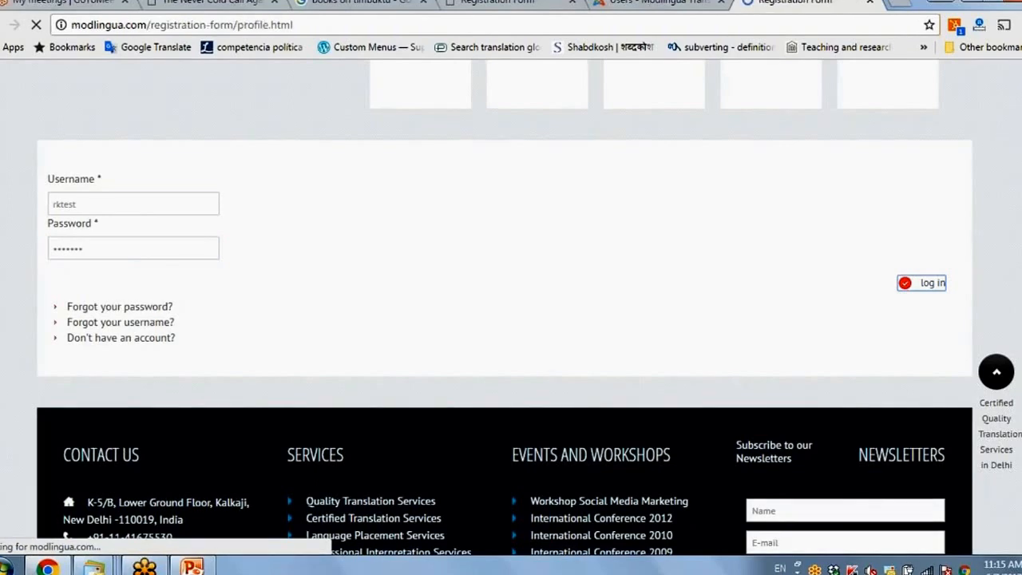
# Dismiss the Smart Lock password prompt and scroll through rktest's empty profile fields
pyautogui.click(932, 283)
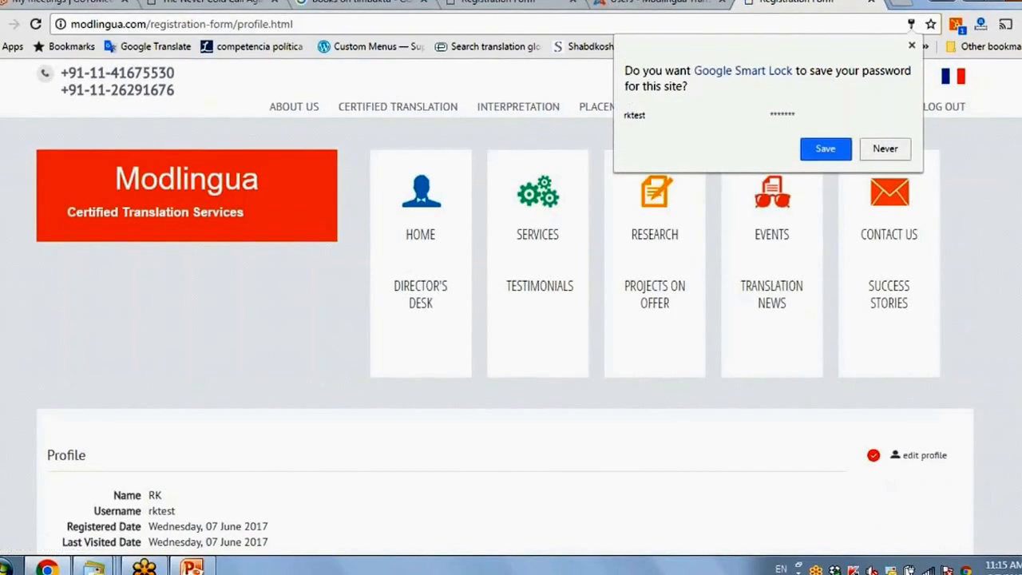
pyautogui.scroll(-3)
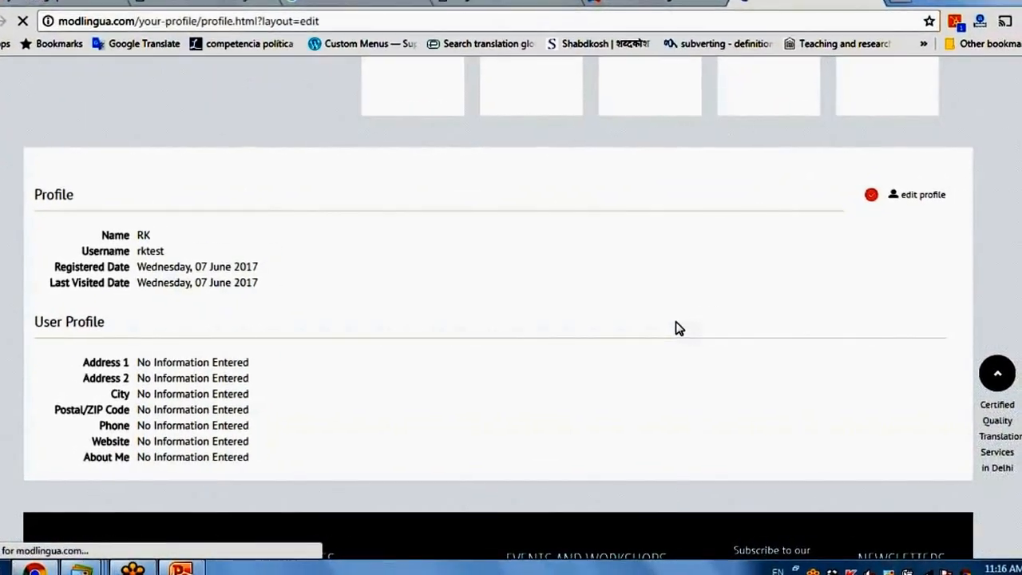
# Open Edit Your Profile for rktest and scroll through the name, email, language and study fields
pyautogui.click(920, 194)
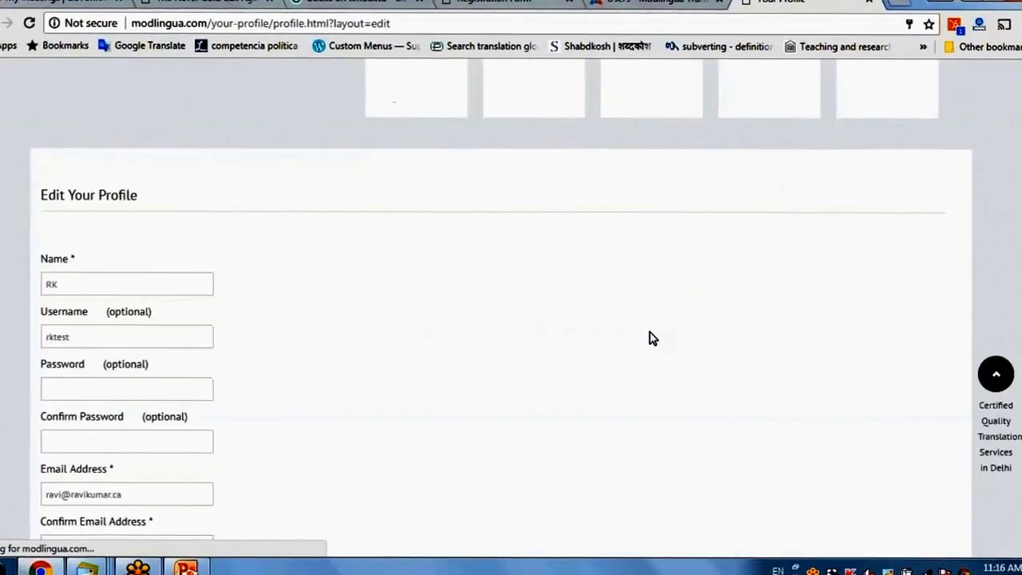
pyautogui.scroll(-3)
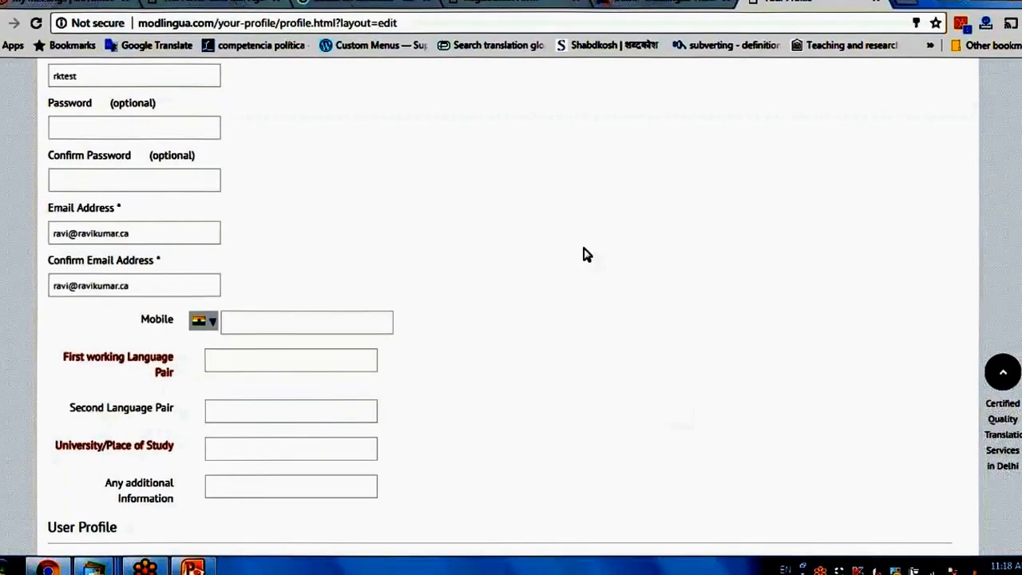